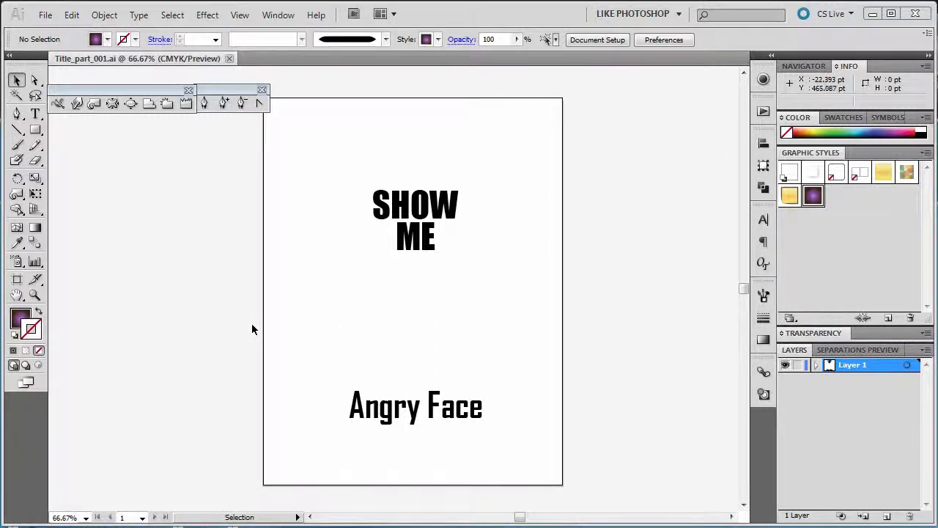
mouse_move(396, 285)
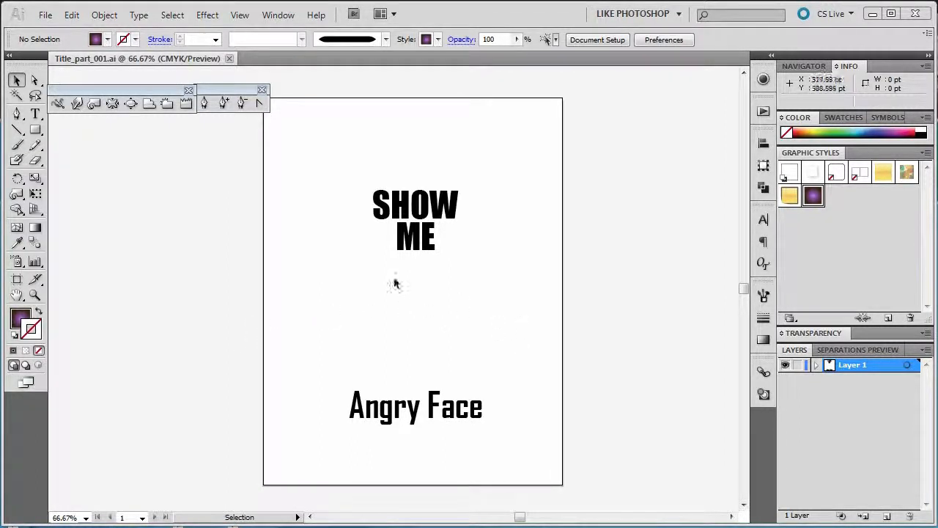
mouse_move(452, 331)
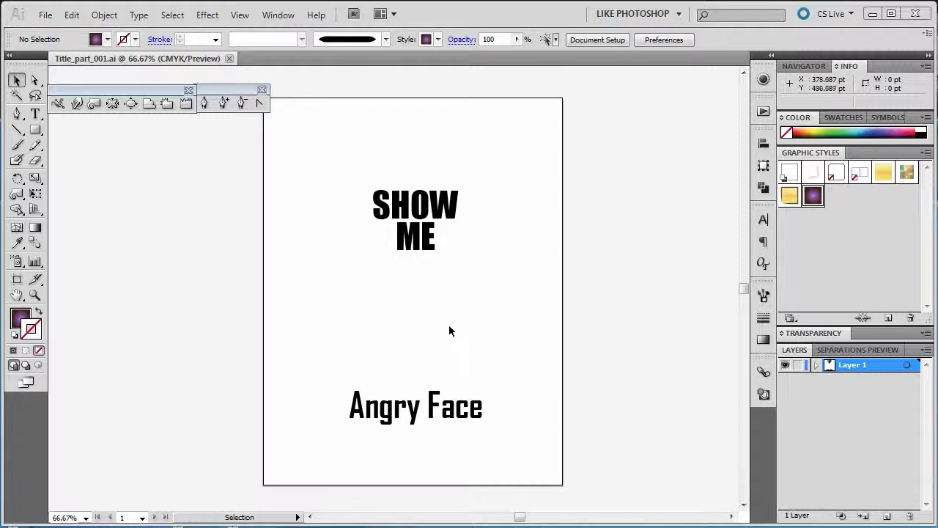
mouse_move(442, 329)
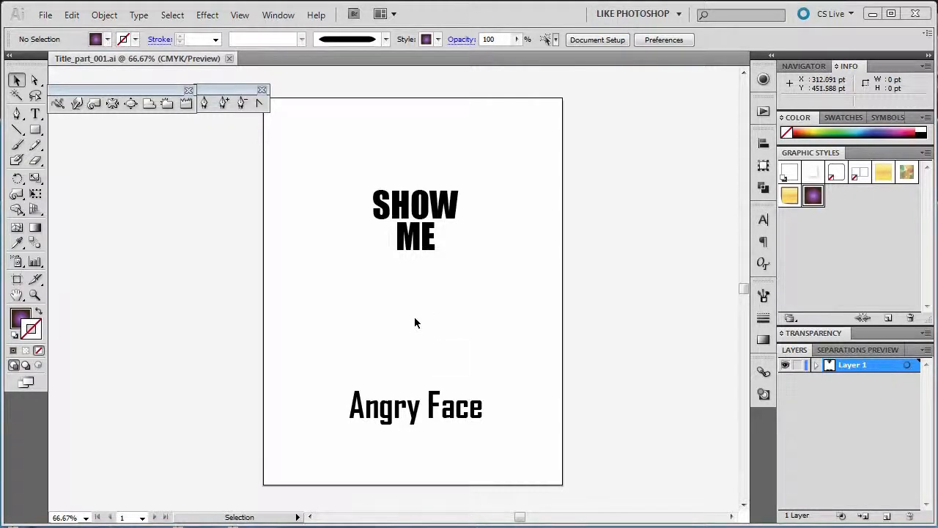
mouse_move(447, 293)
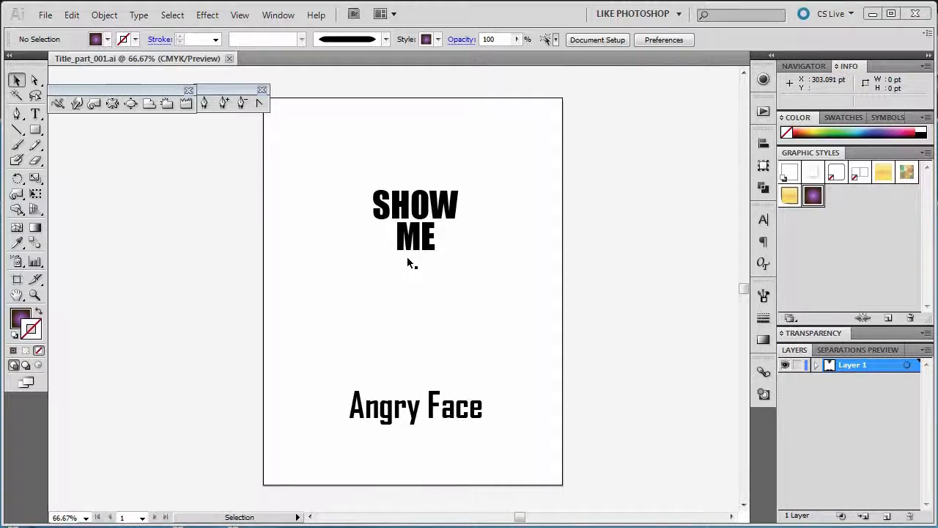
mouse_move(422, 336)
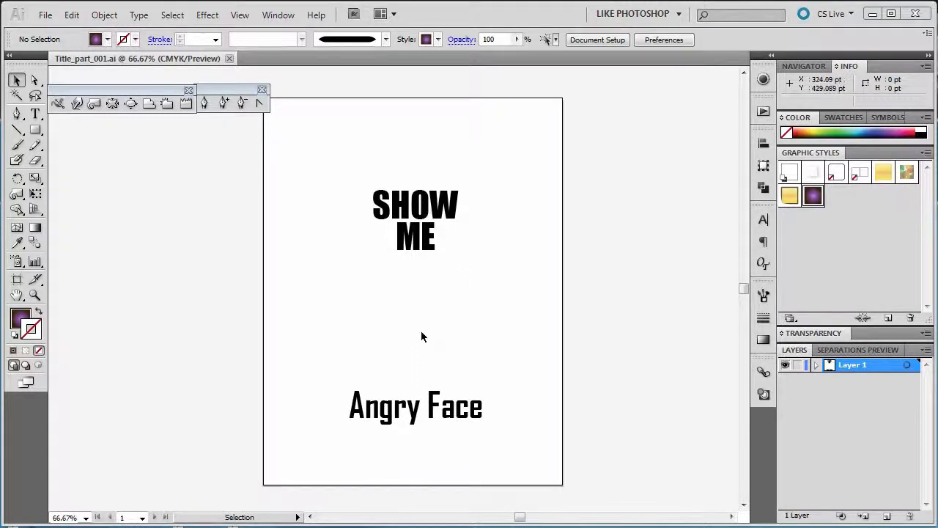
mouse_move(401, 296)
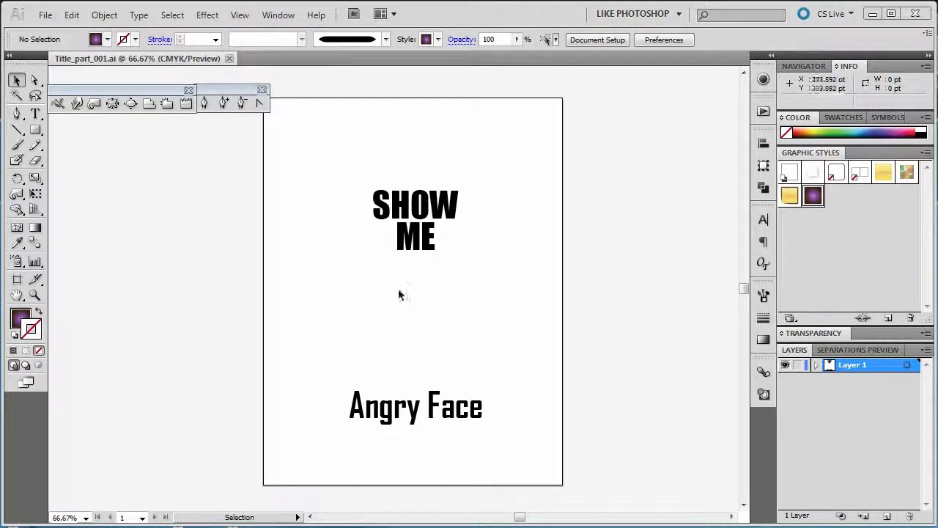
mouse_move(402, 287)
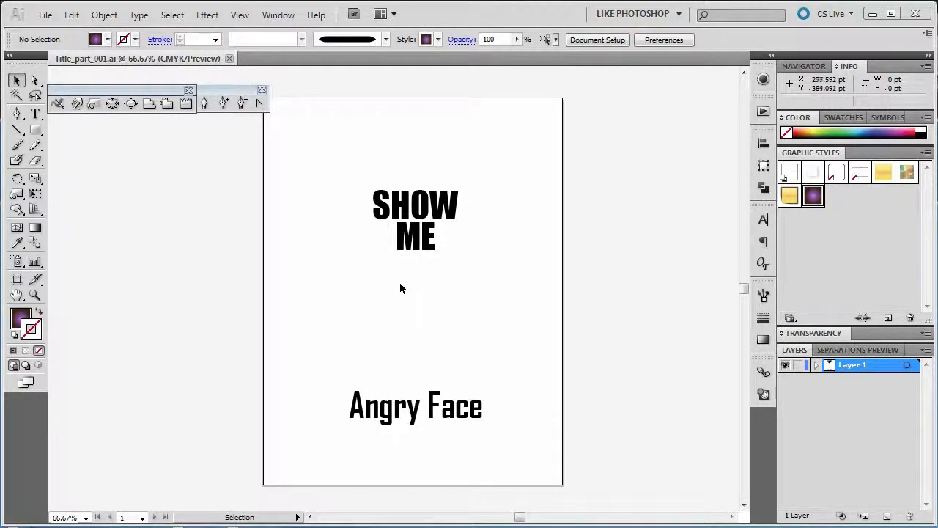
mouse_move(716, 345)
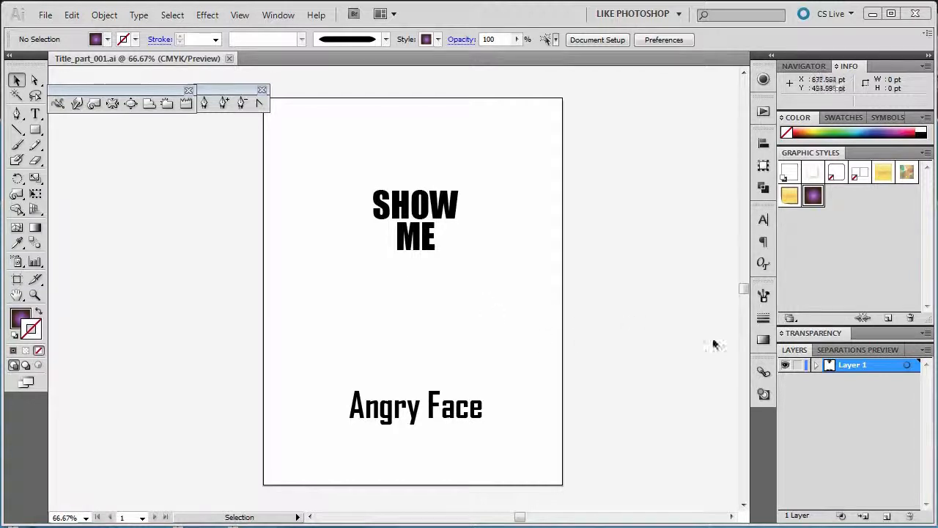
mouse_move(448, 217)
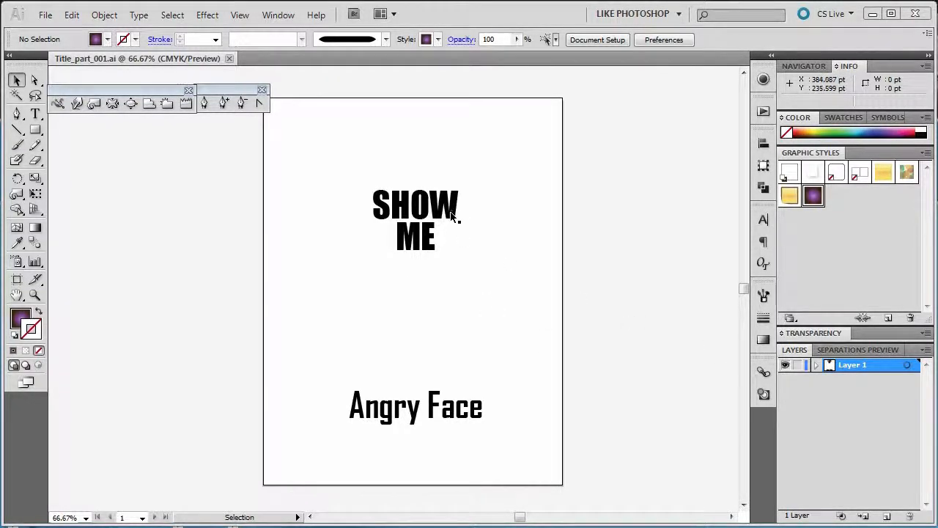
- Convert the selected SHOW ME text block into outlined vector letter shapes via Create Outlines
click(416, 237)
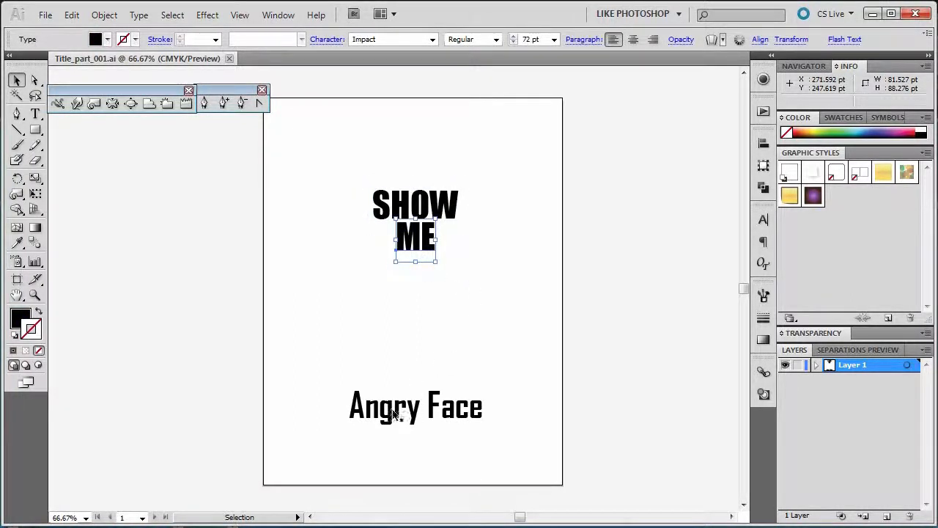
click(416, 404)
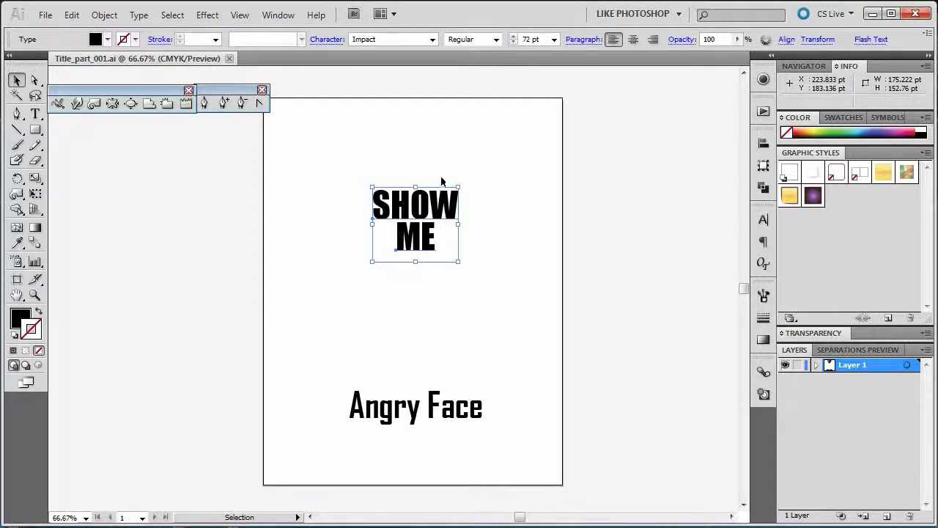
mouse_move(428, 213)
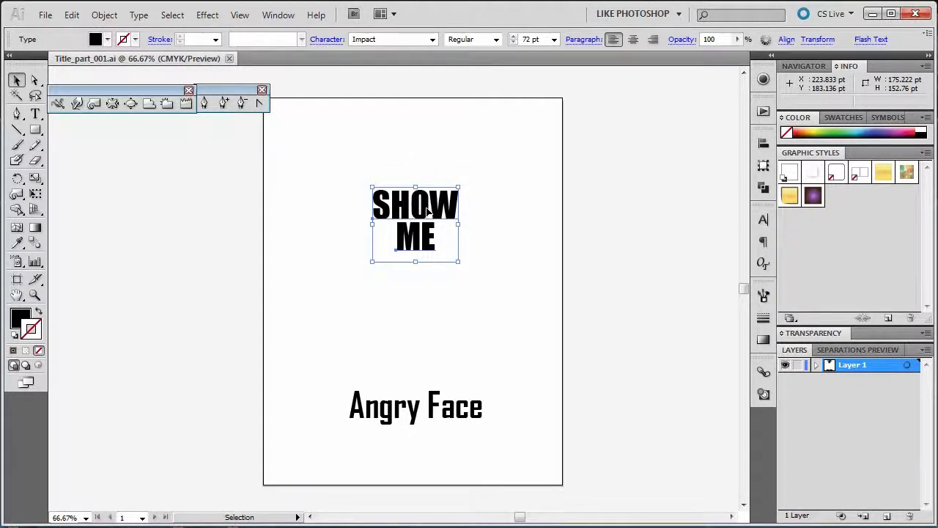
right_click(428, 212)
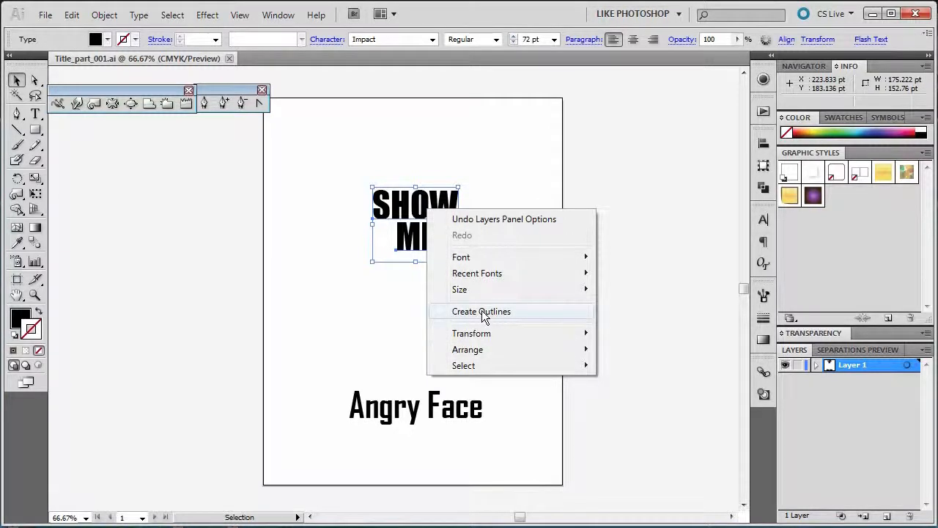
click(481, 310)
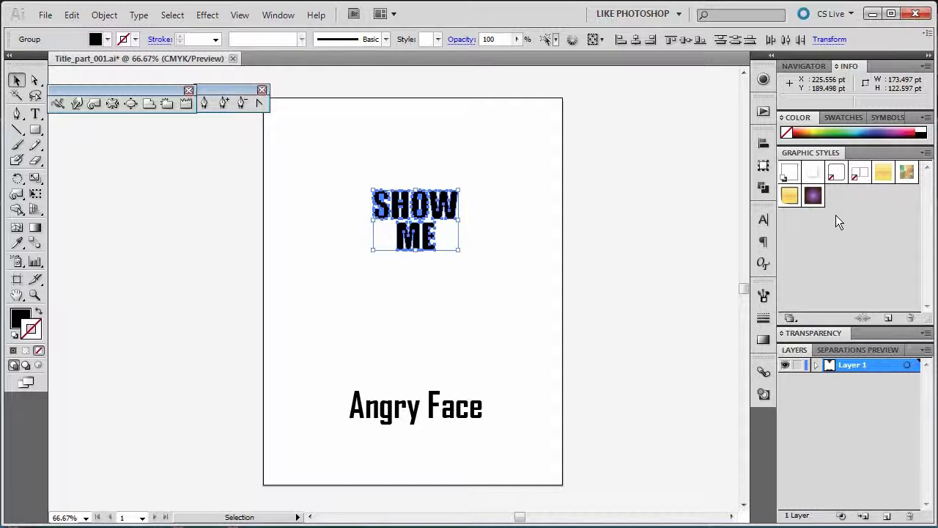
- Apply the purple textured graphic style to the outlined letters and reselect them
click(813, 195)
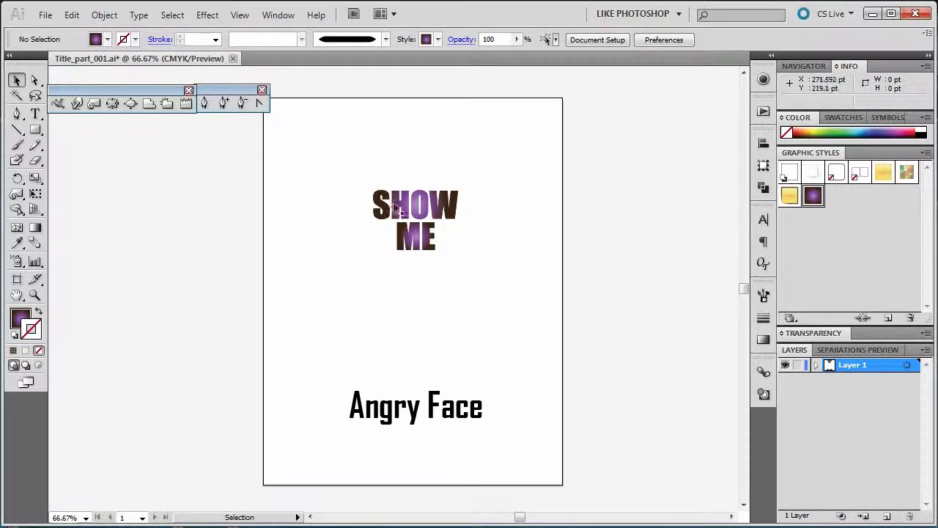
click(413, 219)
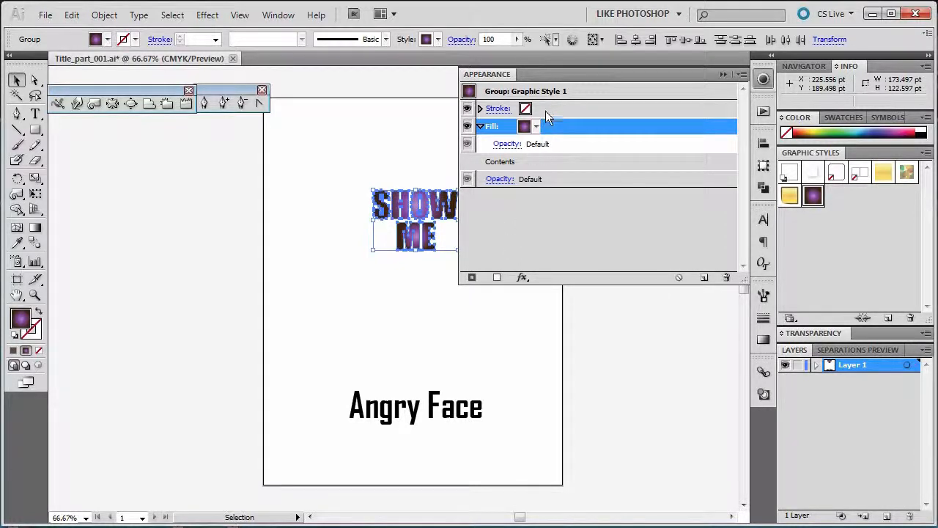
- Set the letters' stroke to orange at 10 pt in the Appearance panel
click(536, 108)
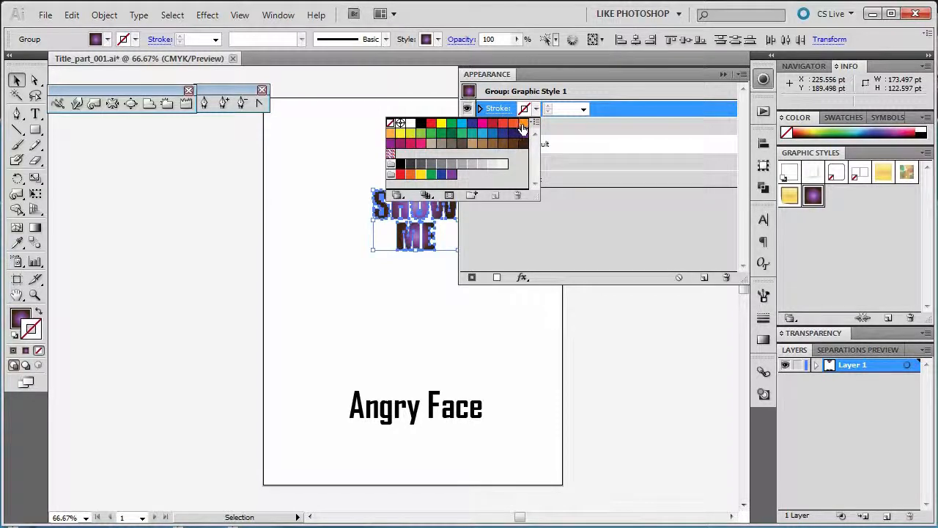
click(522, 123)
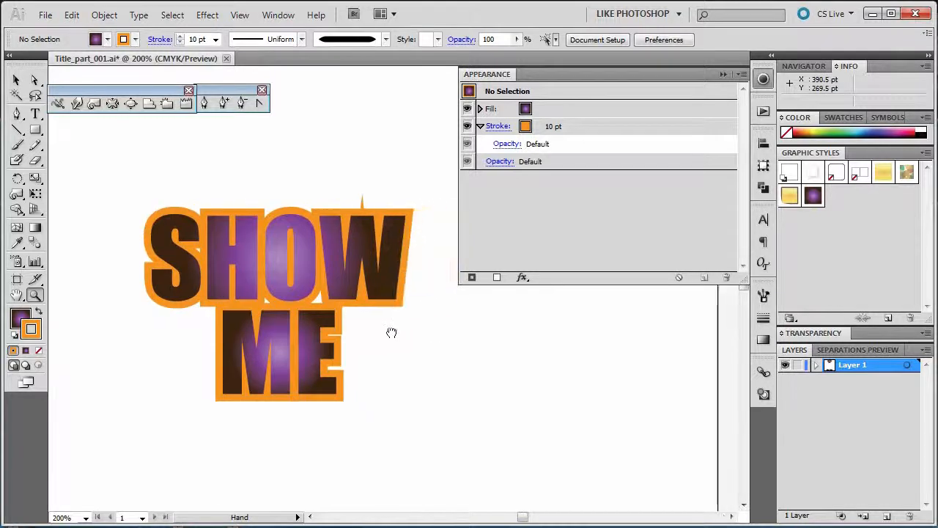
click(498, 126)
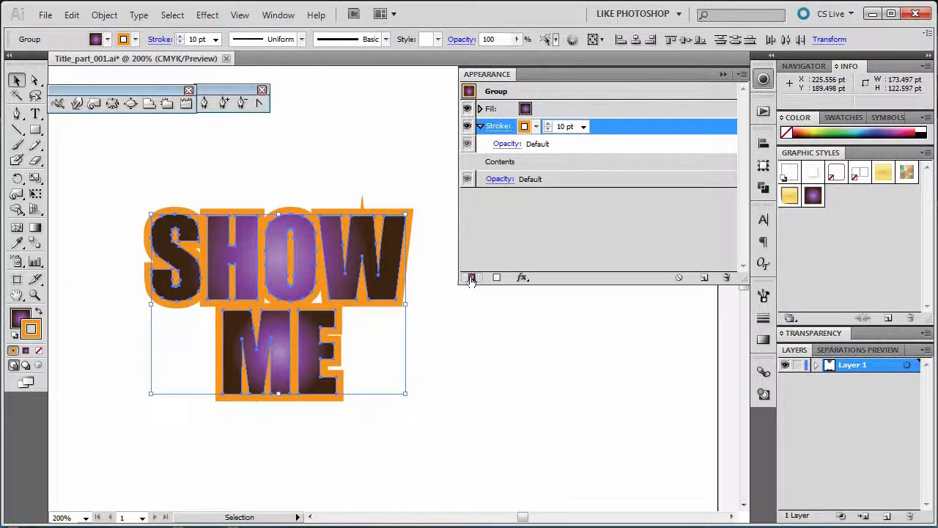
- Add a second 23 pt brown stroke beneath the orange one for a double outline
click(532, 126)
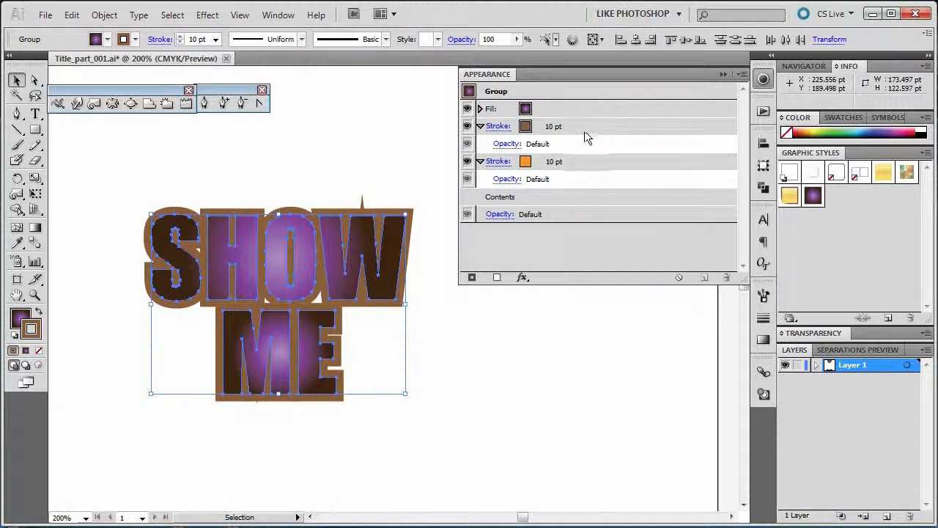
click(572, 126)
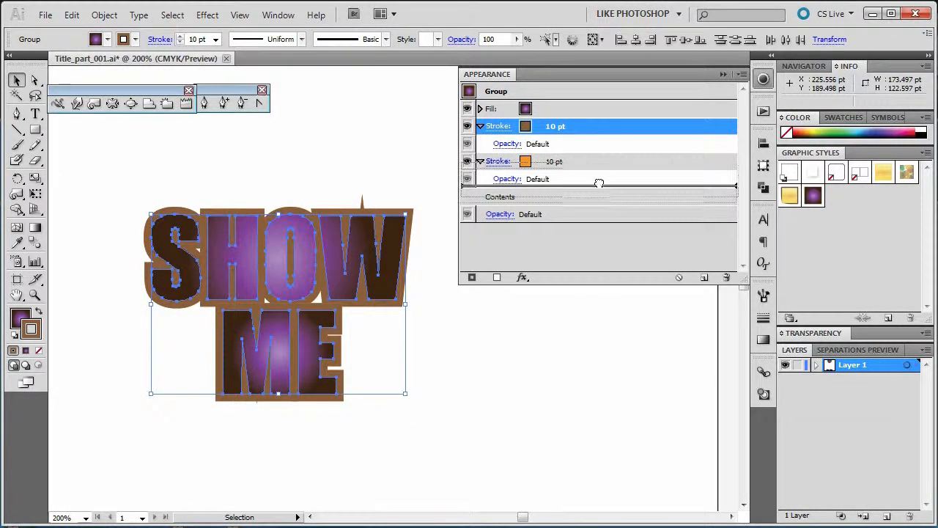
click(499, 160)
text(21)
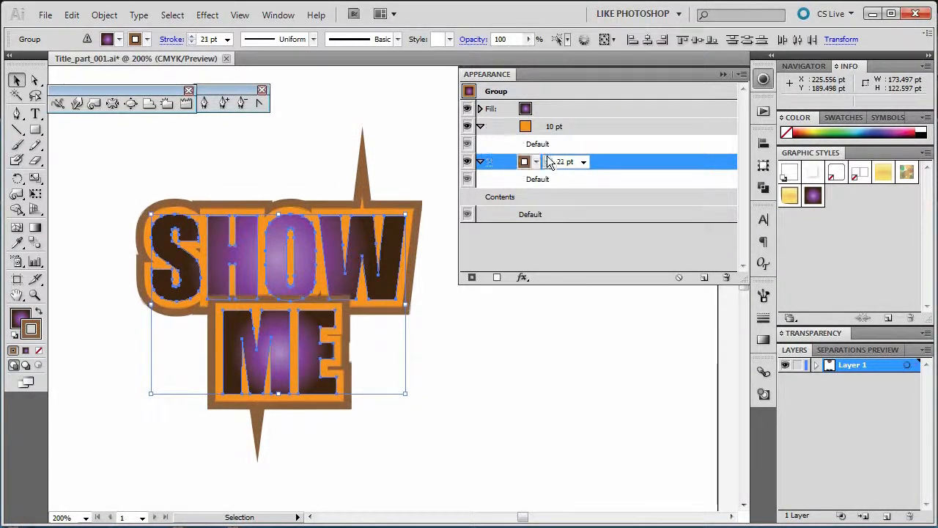
click(549, 158)
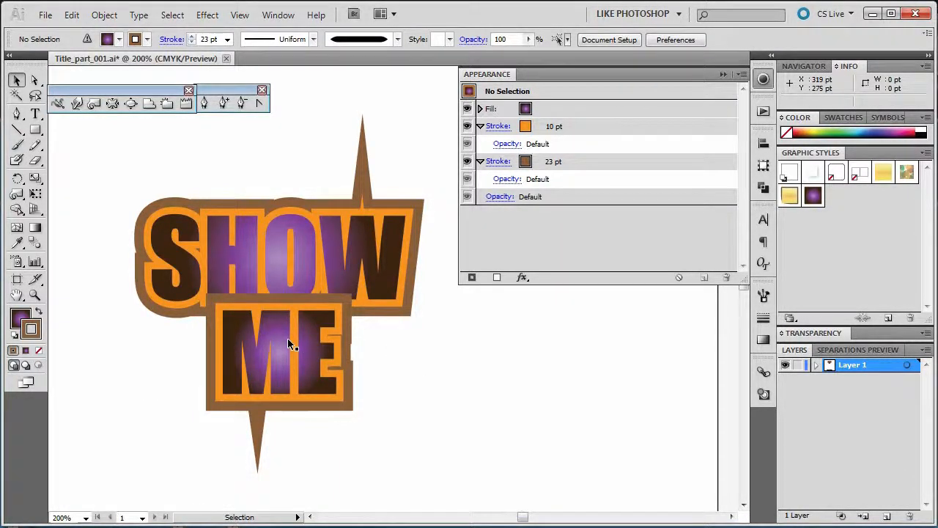
- Select the ME letter group to show its own orange 10 pt and brown 23 pt strokes
click(279, 356)
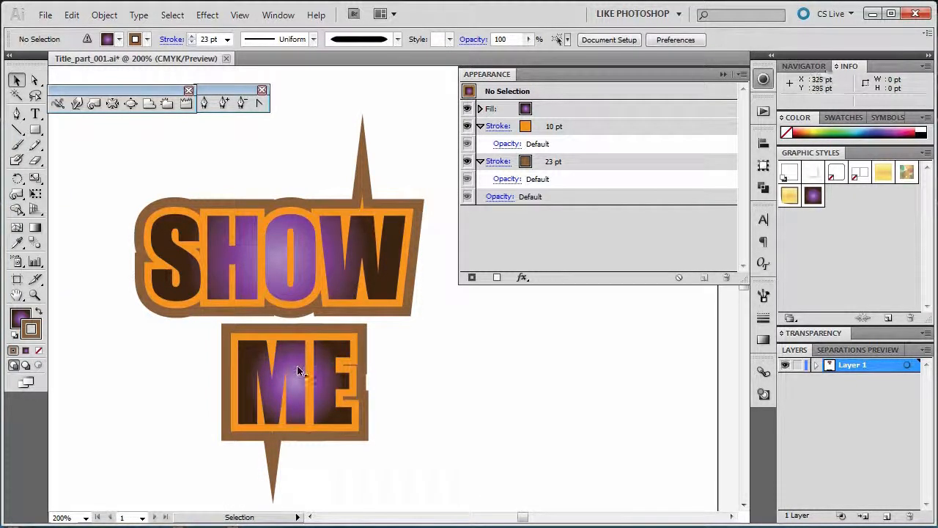
click(293, 381)
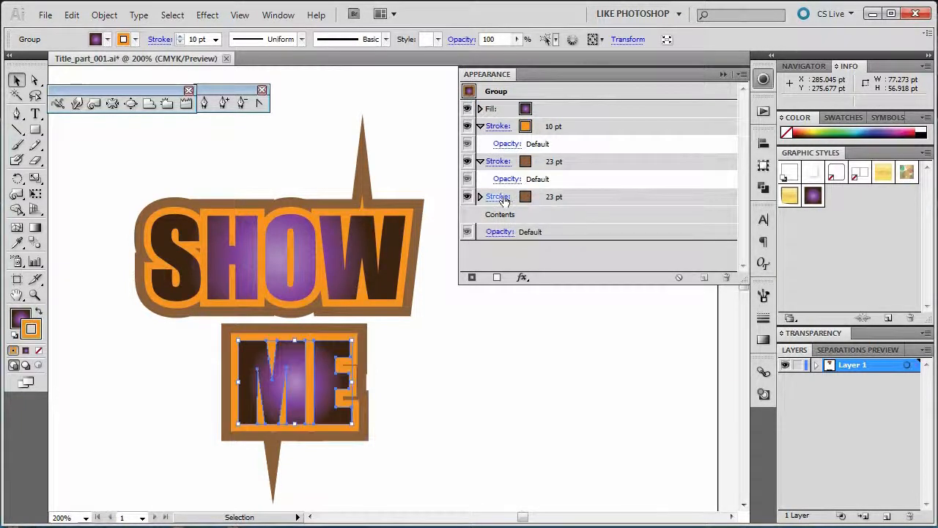
- Make the ME box's third stroke dark at 29 pt and deselect to preview it
click(525, 197)
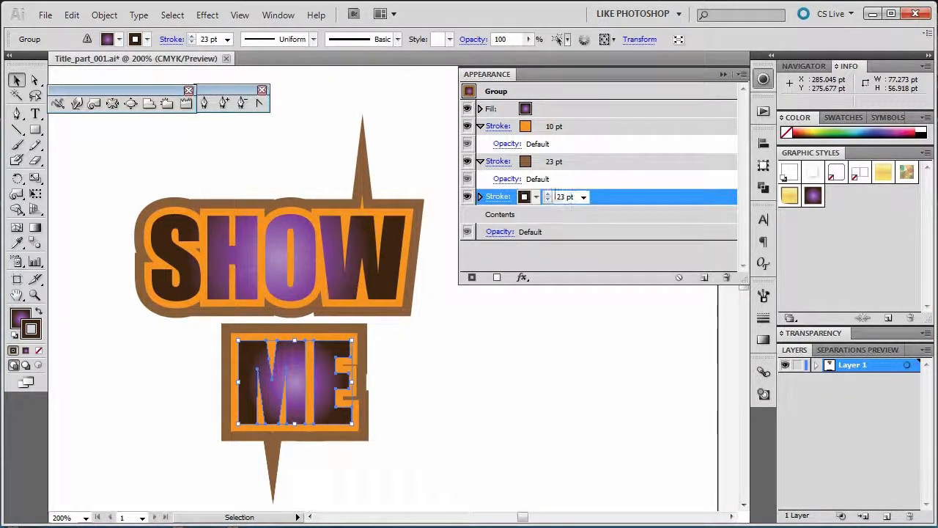
click(547, 194)
text(29)
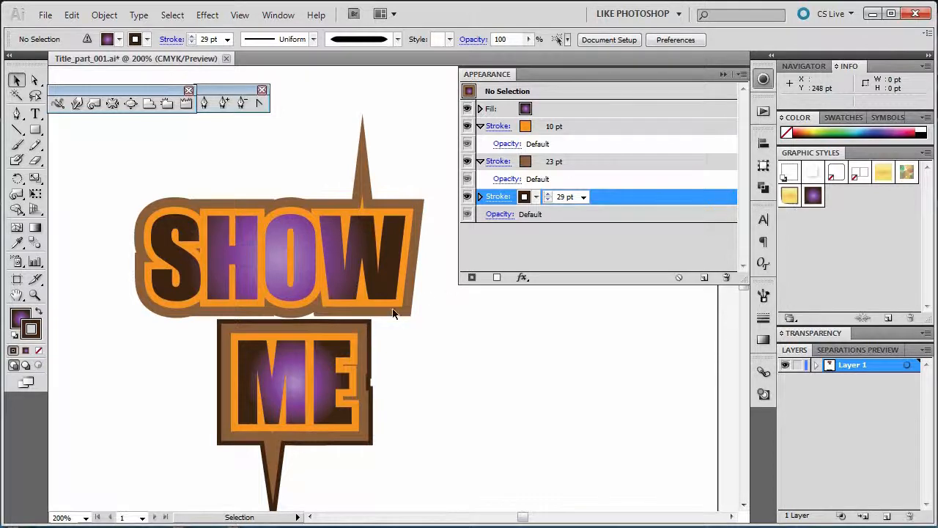
click(293, 381)
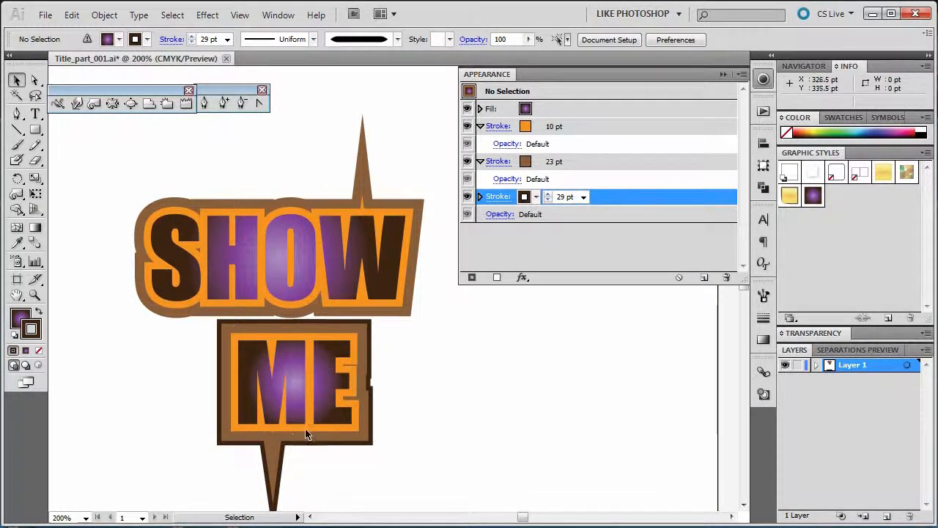
mouse_move(321, 428)
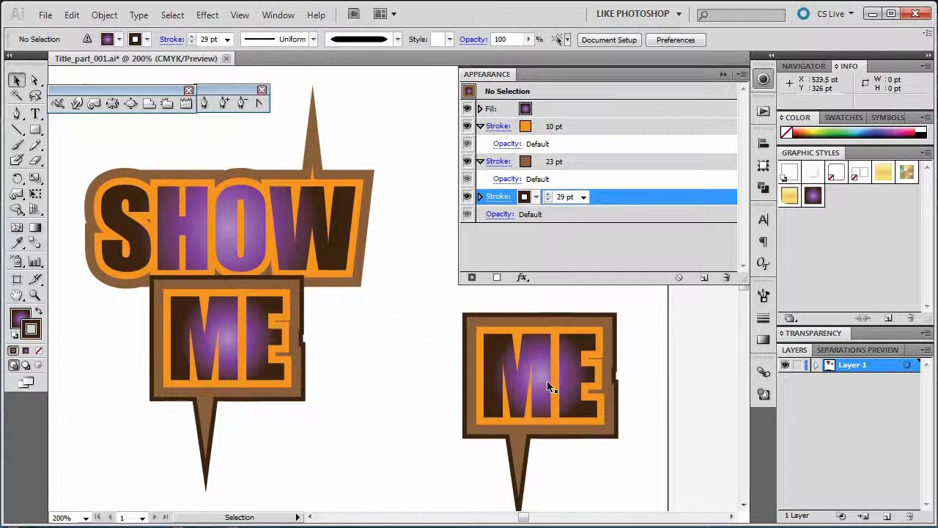
- Save the copied ME badge's layered outline look as Graphic Style 2
click(540, 374)
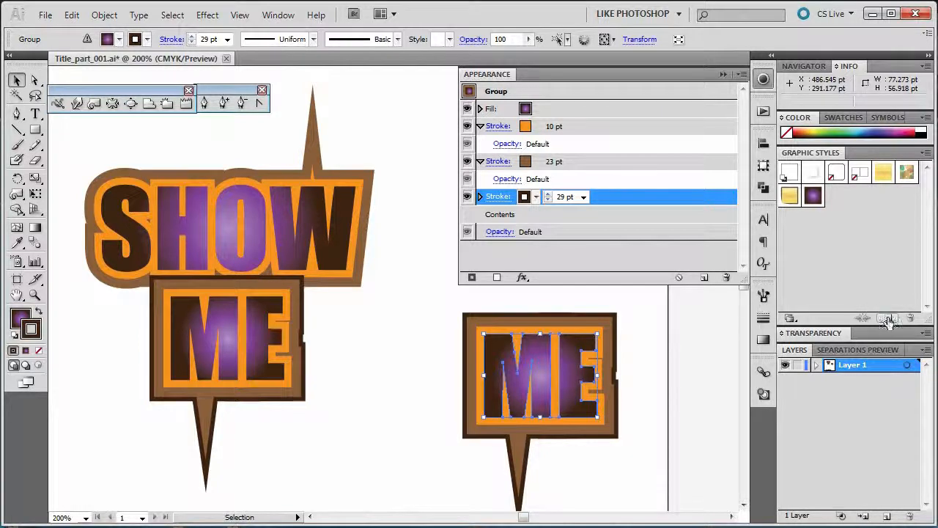
click(836, 193)
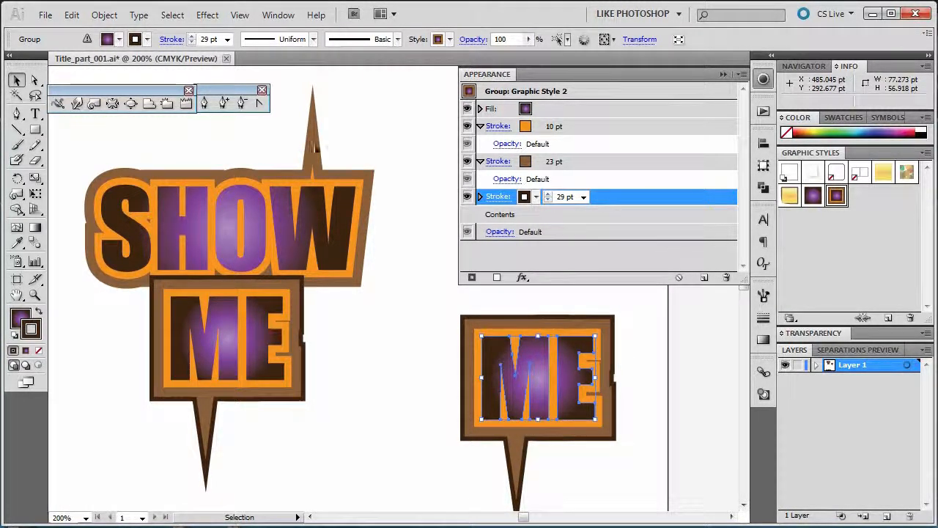
- Expand the right ME badge's appearance and fill/stroke into plain vector shapes
click(104, 15)
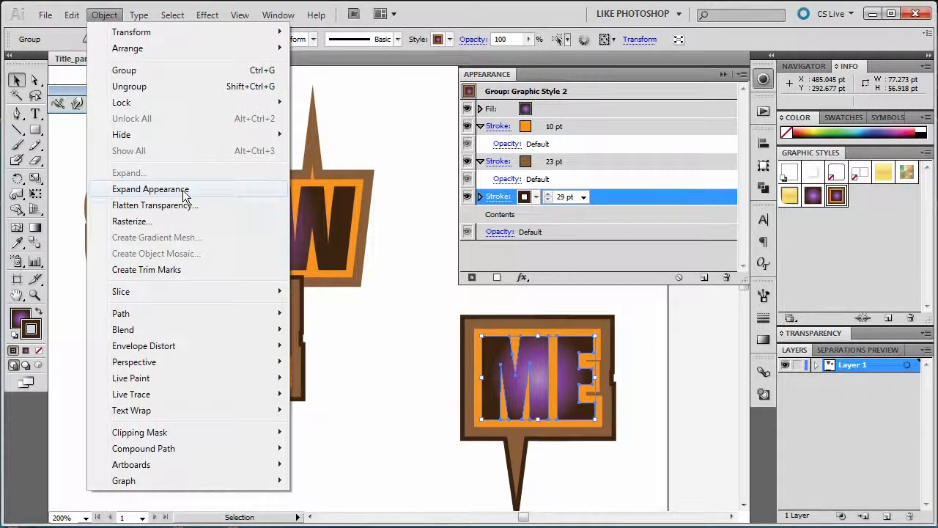
click(150, 189)
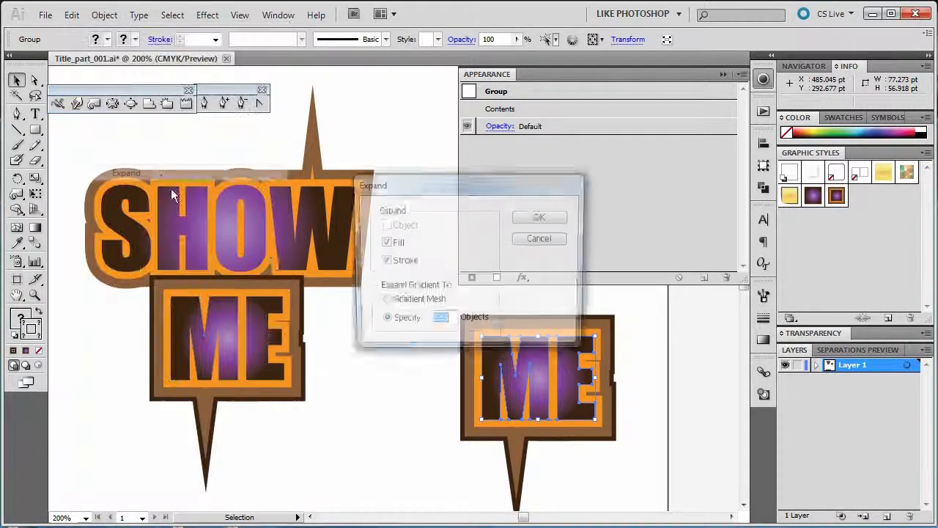
click(540, 217)
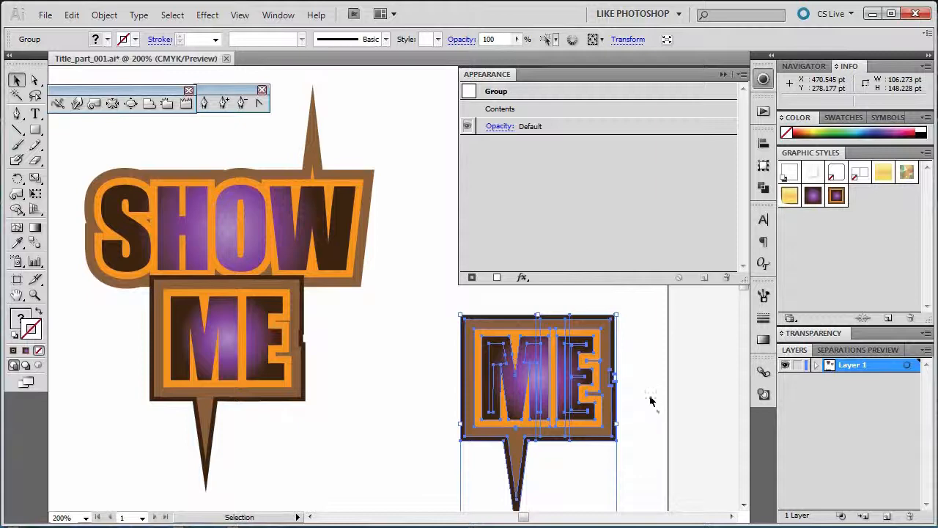
click(653, 399)
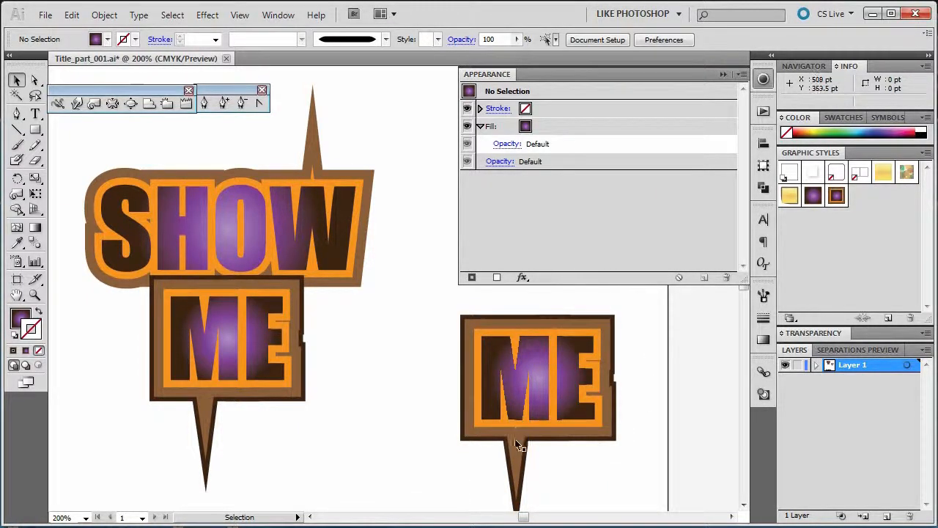
- Check the expanded badge's context options, then deselect and reselect it
right_click(520, 443)
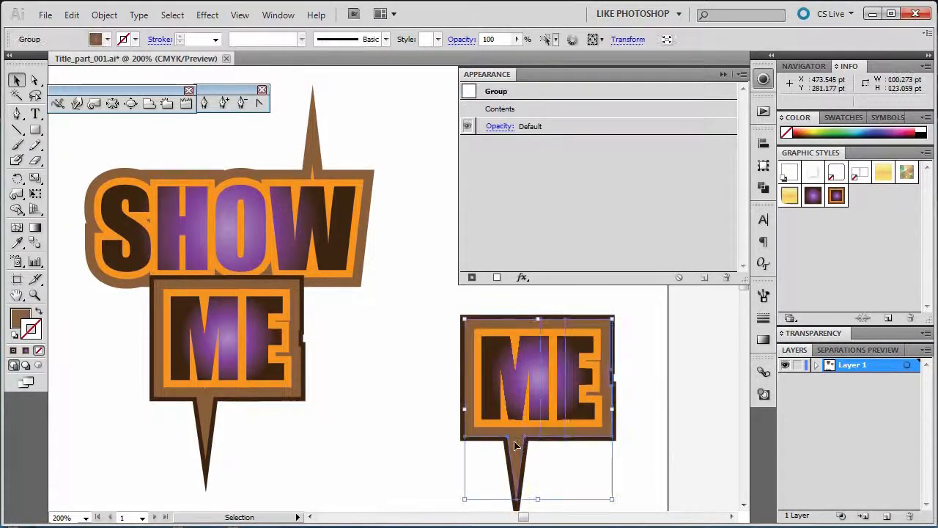
right_click(516, 446)
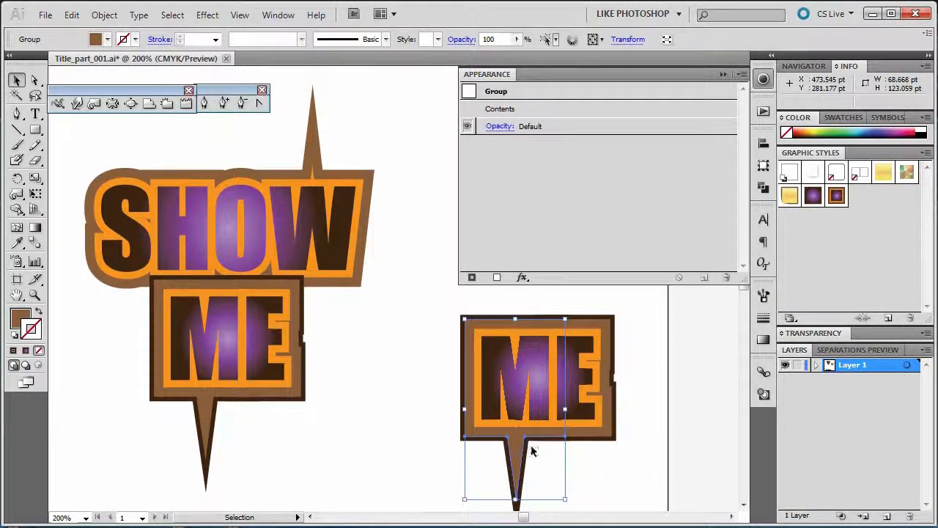
click(594, 477)
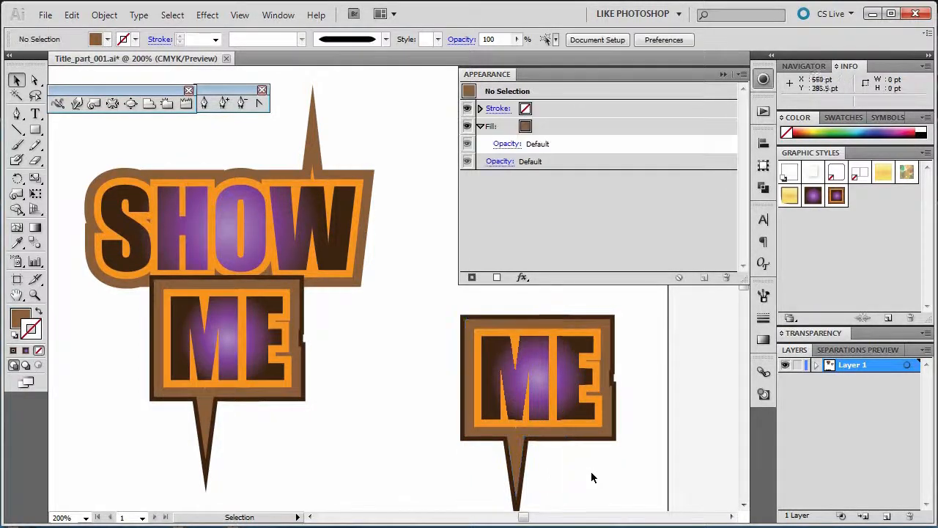
click(537, 375)
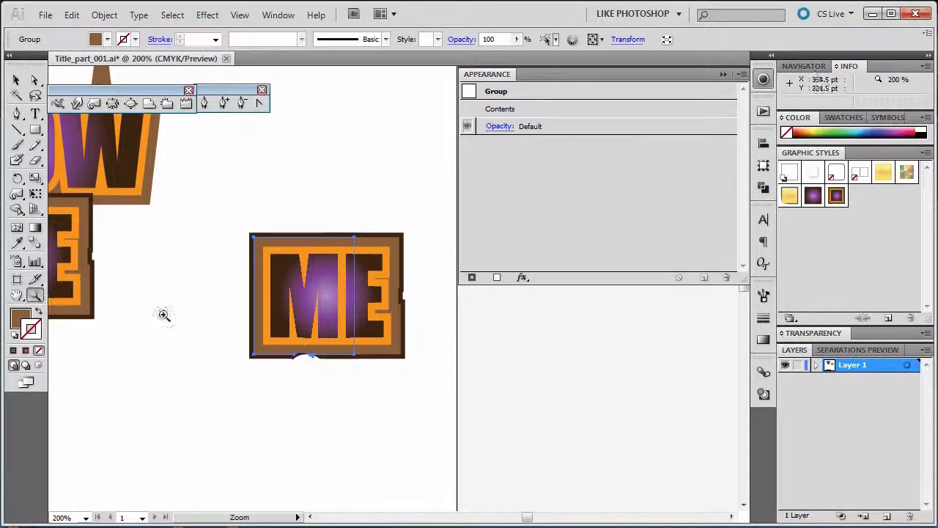
- Zoom into the expanded ME badge, enter its group and pick the Eraser to trim the dark backing
click(164, 315)
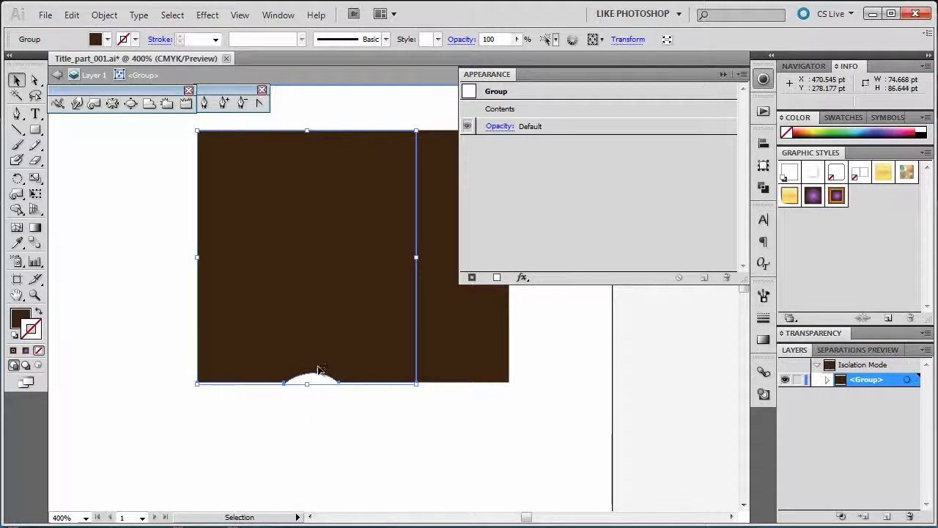
double_click(320, 340)
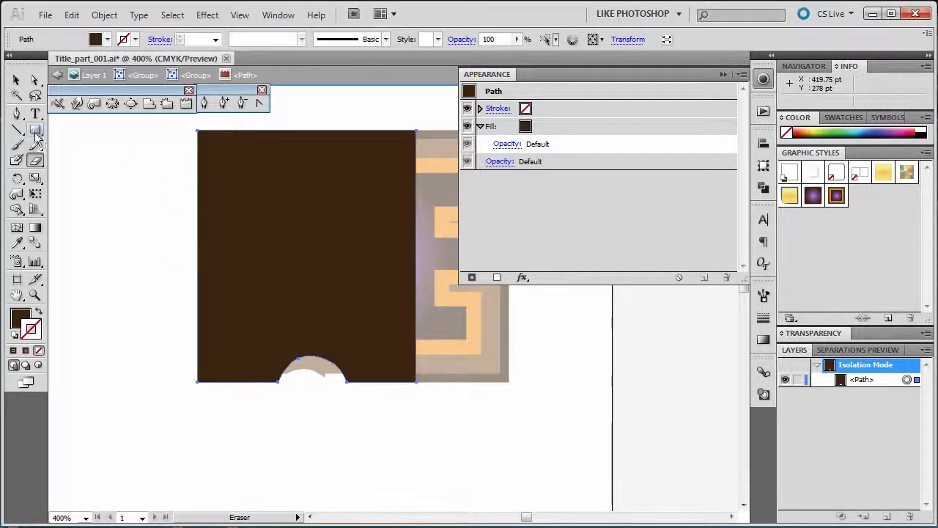
click(35, 129)
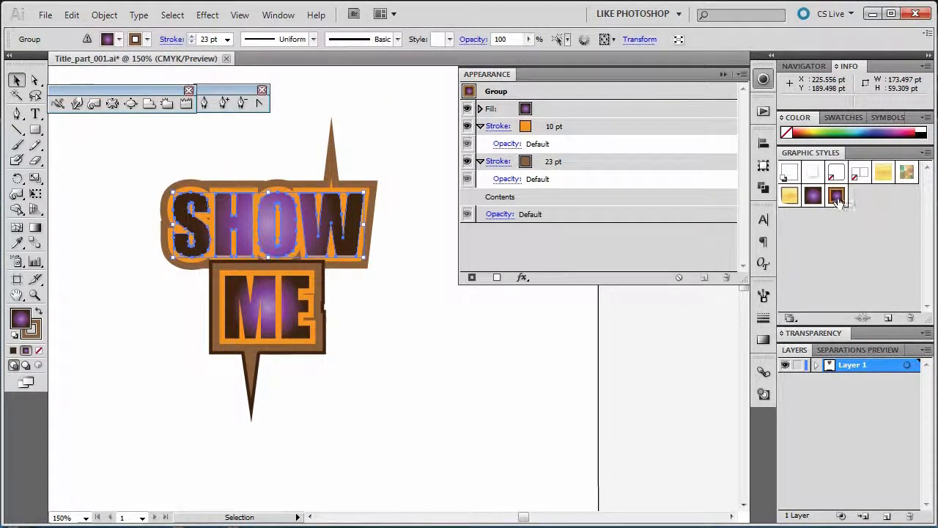
- Apply Graphic Style 2's dark 29 pt outer stroke to SHOW ME and nudge the ME box under SHOW
click(836, 195)
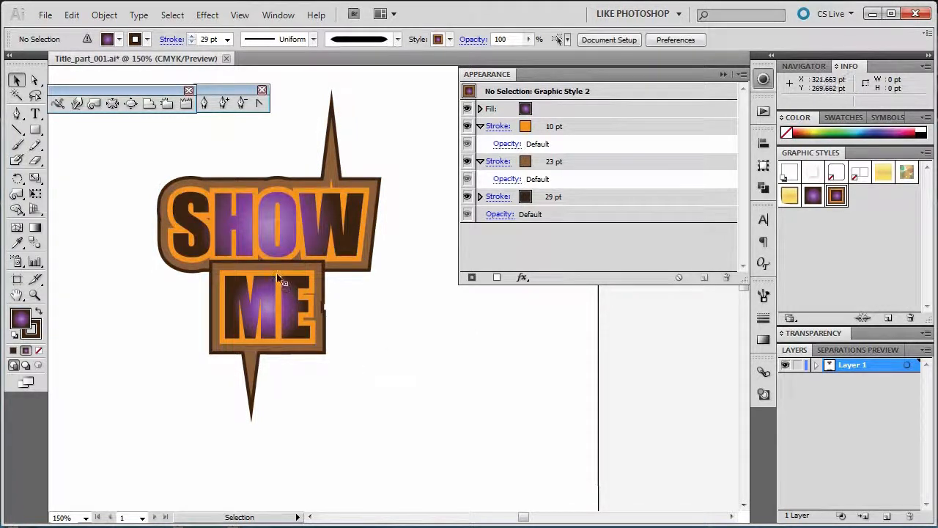
click(282, 303)
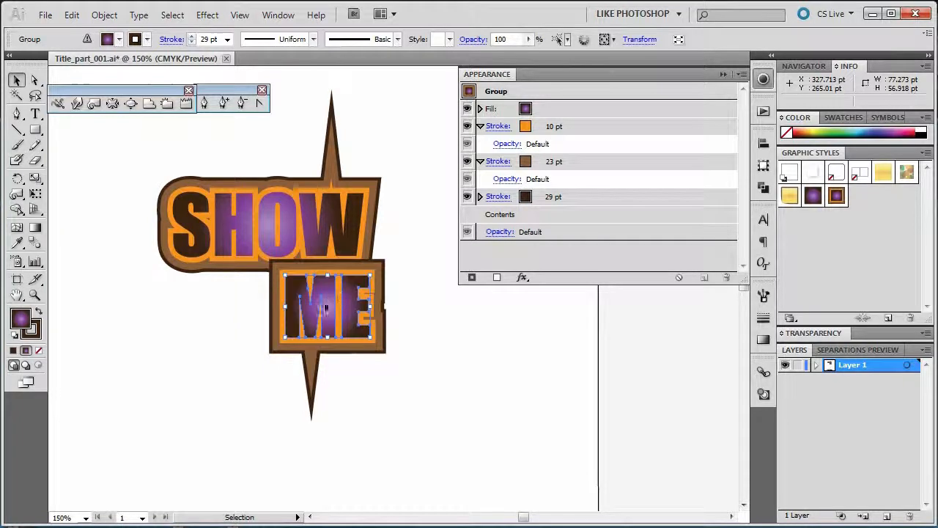
drag(325, 308, 313, 311)
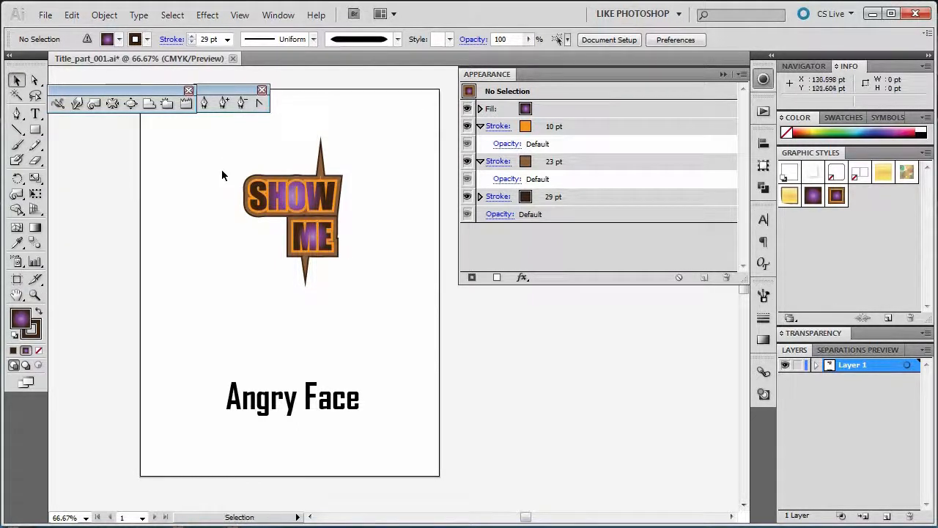
- Move the SHOW ME badge top-left, retype the title as ANGRY FACE and convert it to outlines
click(291, 194)
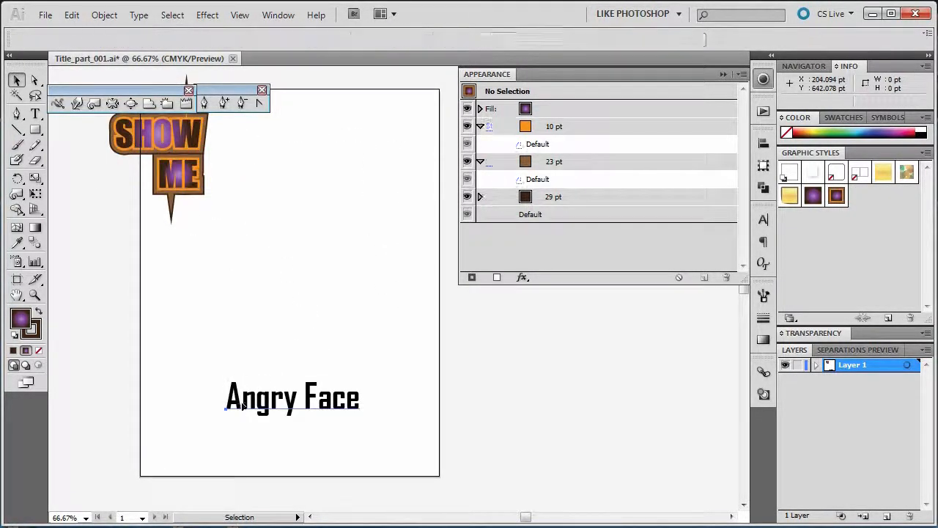
click(36, 114)
text(ANGRY)
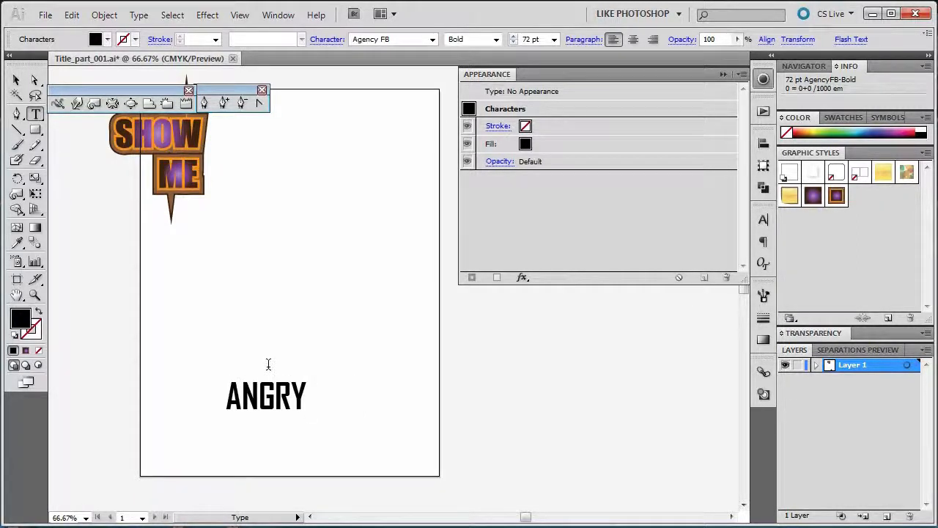
text(FACE)
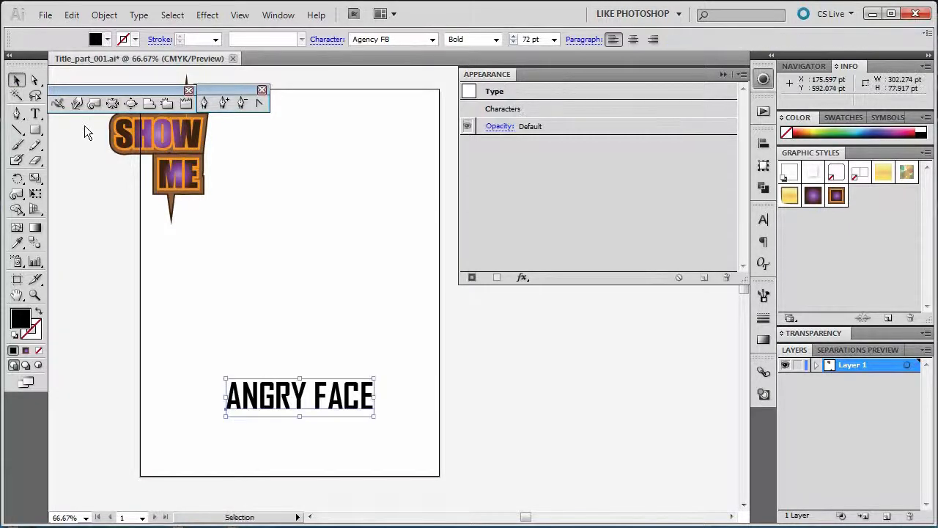
right_click(299, 396)
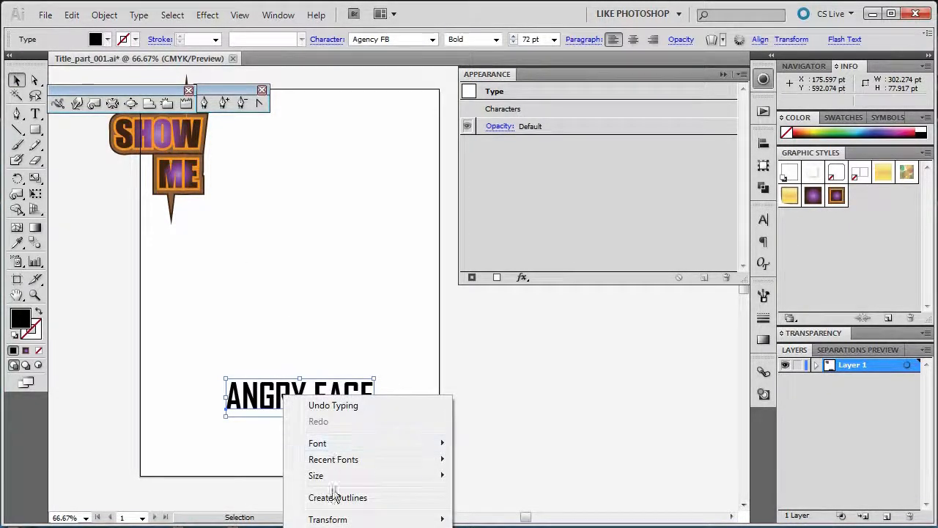
click(337, 497)
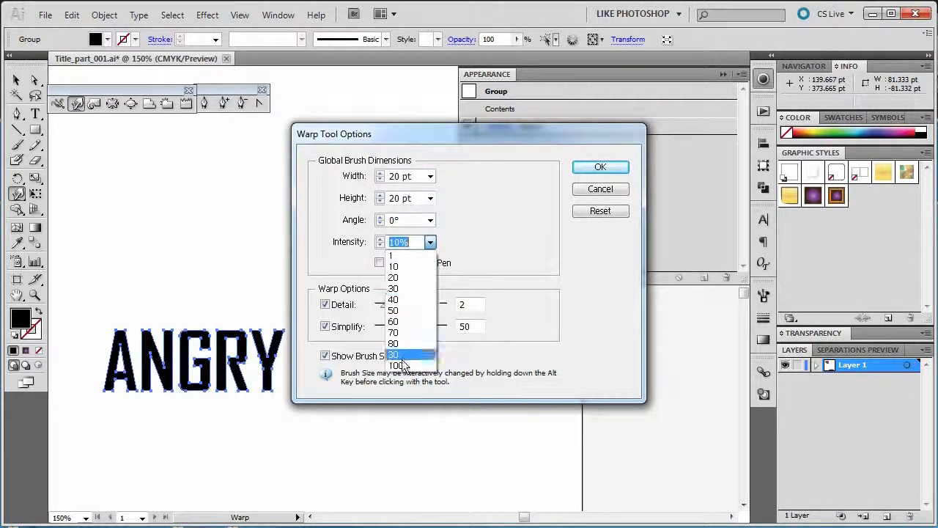
- Set Warp intensity to 100% and stretch a letter edge into a swooping curve
click(396, 365)
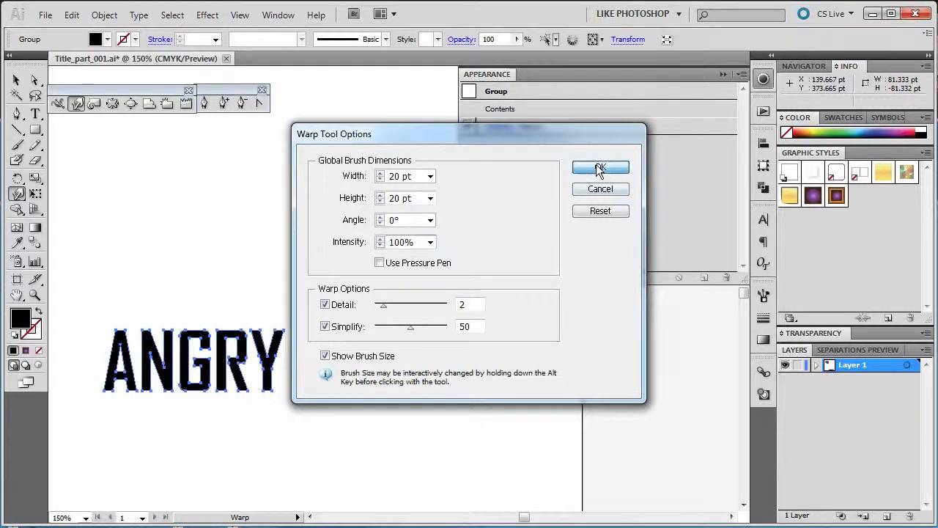
click(599, 167)
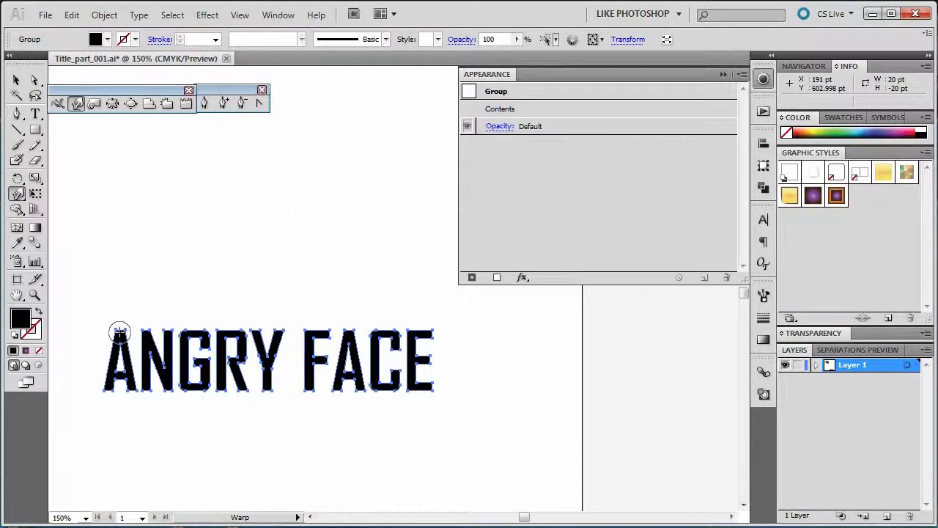
drag(120, 334, 286, 267)
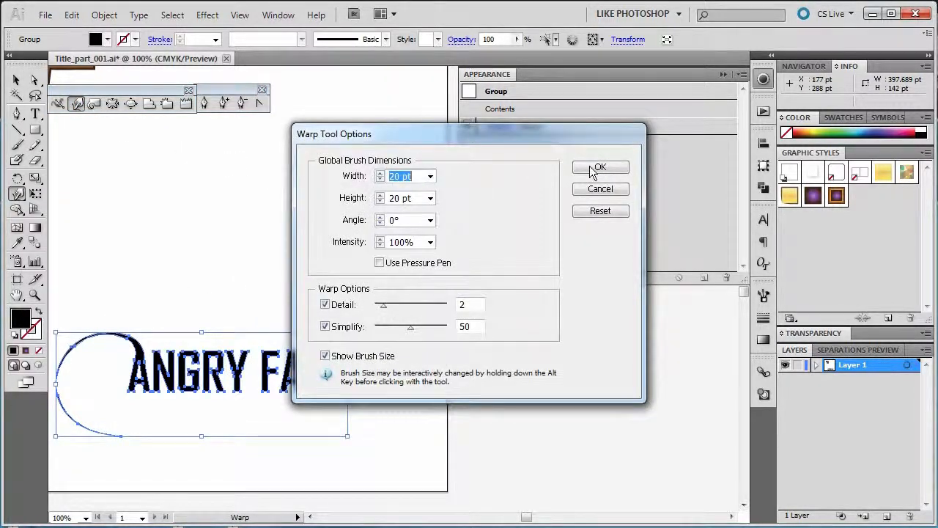
- Pull further long arcs out of the ANGRY FACE letters above and below the text
click(599, 167)
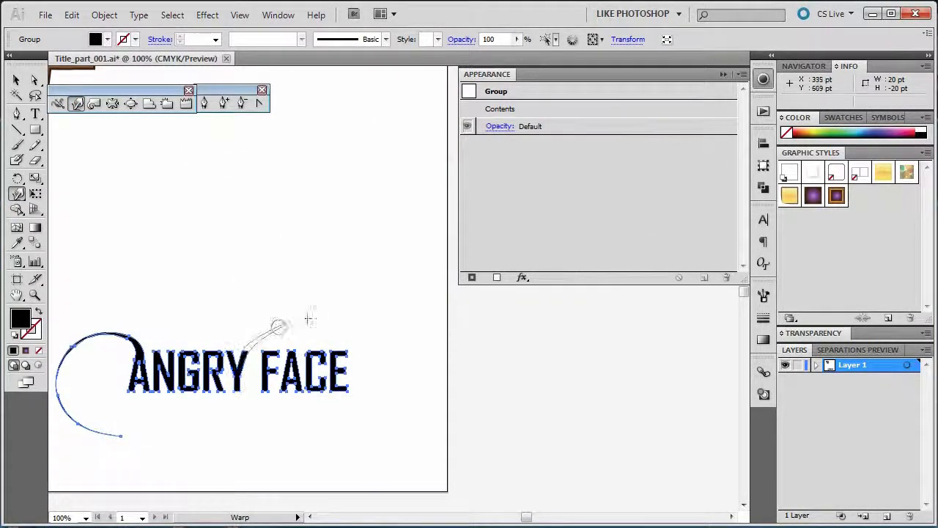
drag(282, 322, 410, 363)
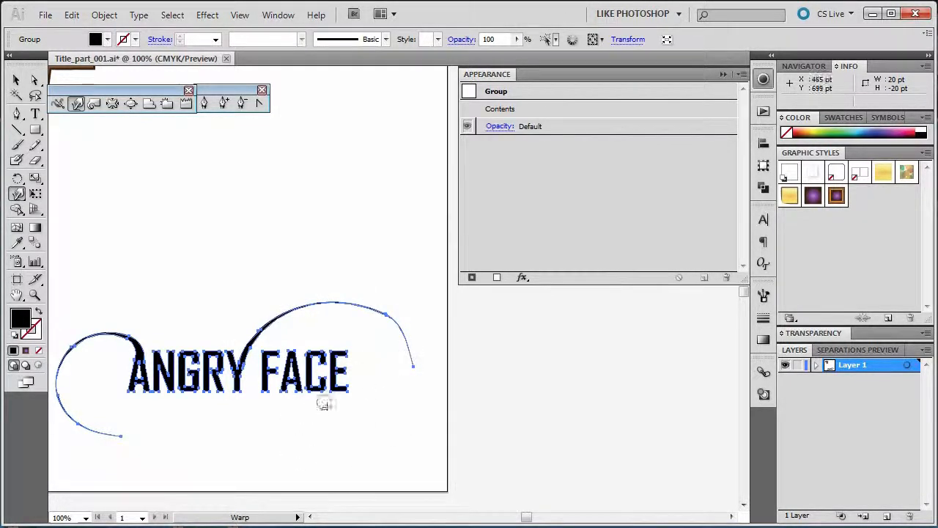
mouse_move(266, 319)
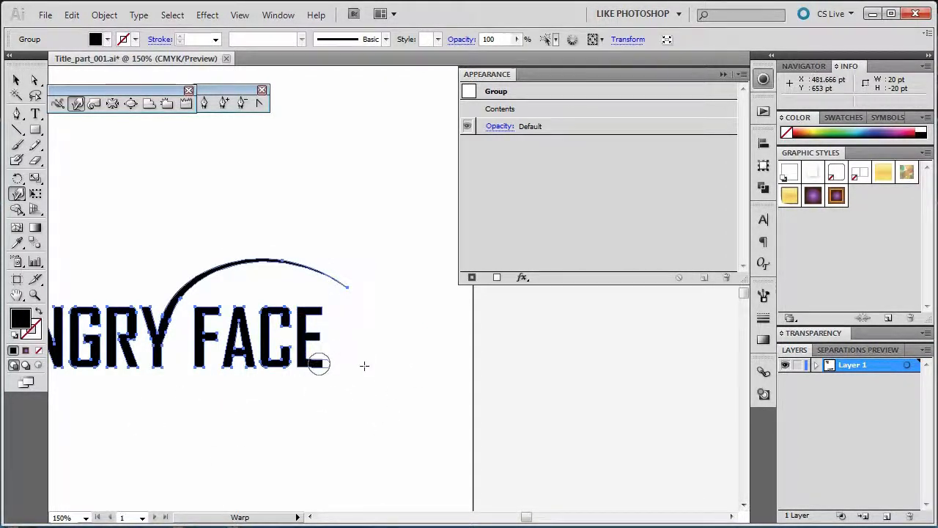
drag(319, 364, 198, 367)
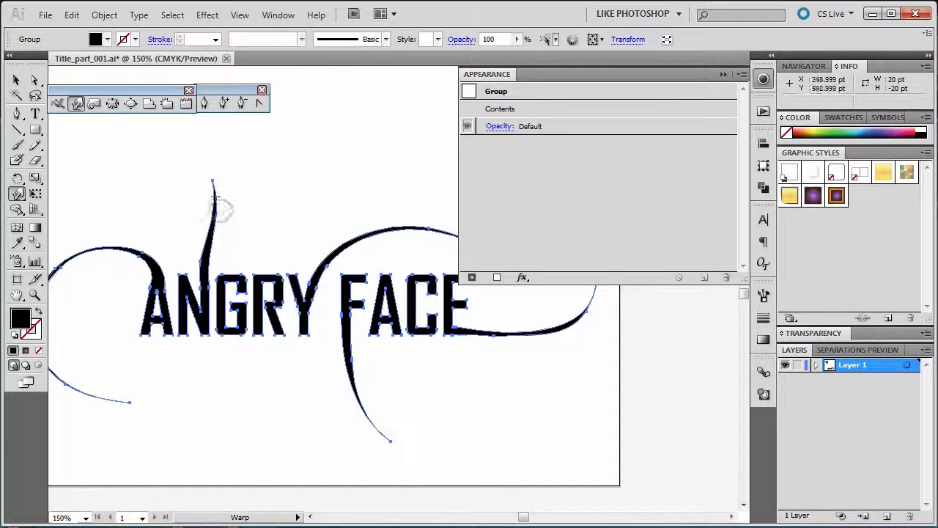
- Set the Twirl tool to an 80 pt brush at 10% intensity
click(94, 102)
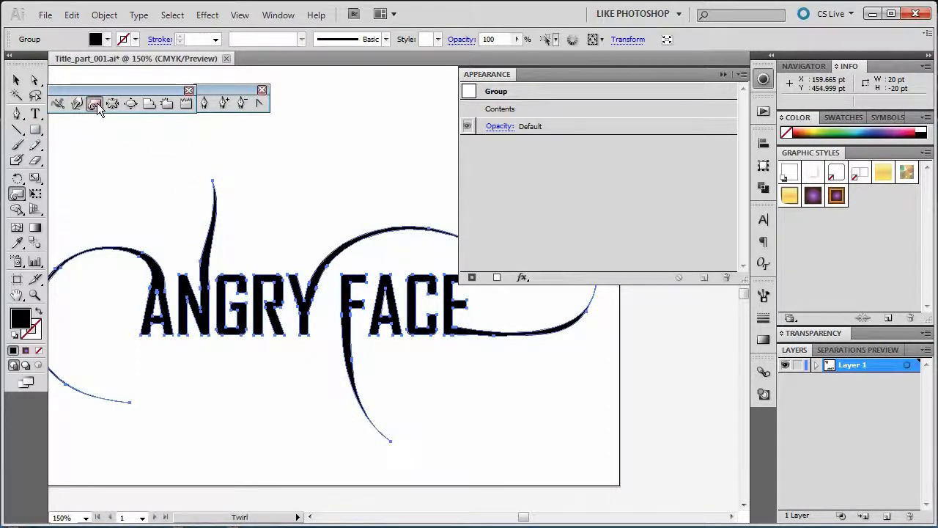
double_click(93, 102)
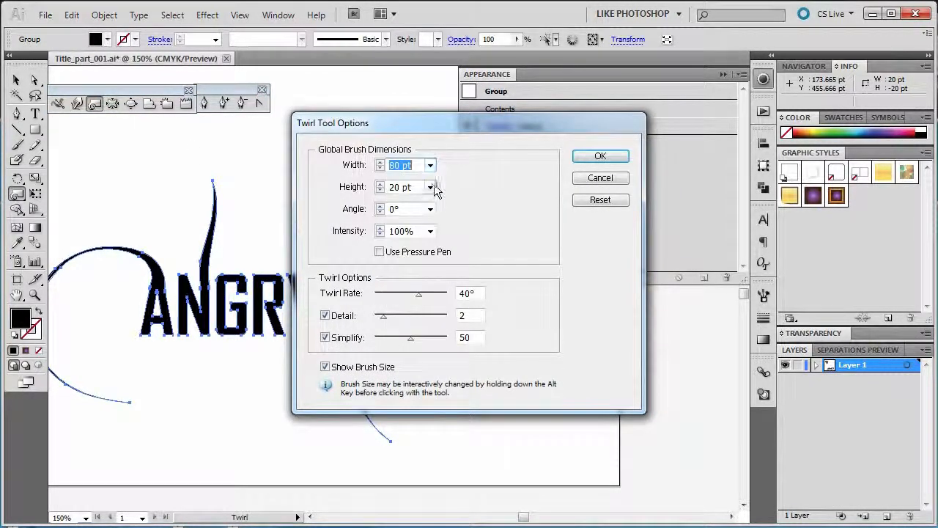
key(Tab)
text(80)
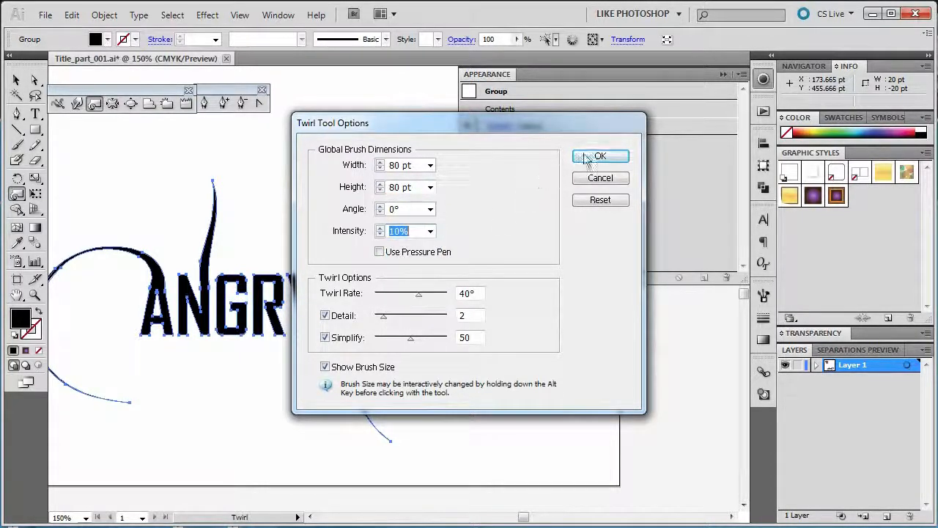
click(601, 156)
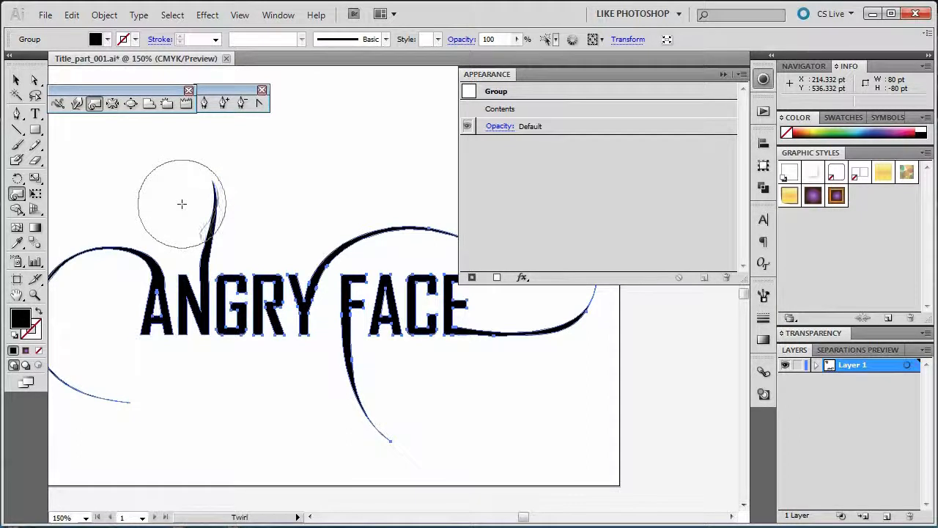
- Curl the upper swoosh tips into small spirals and select the finished artwork
drag(182, 204, 252, 209)
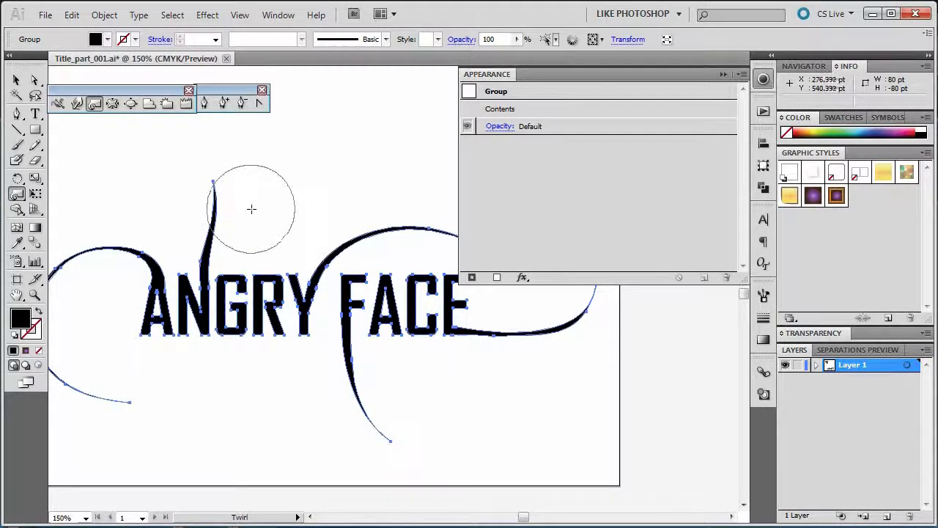
drag(252, 209, 177, 206)
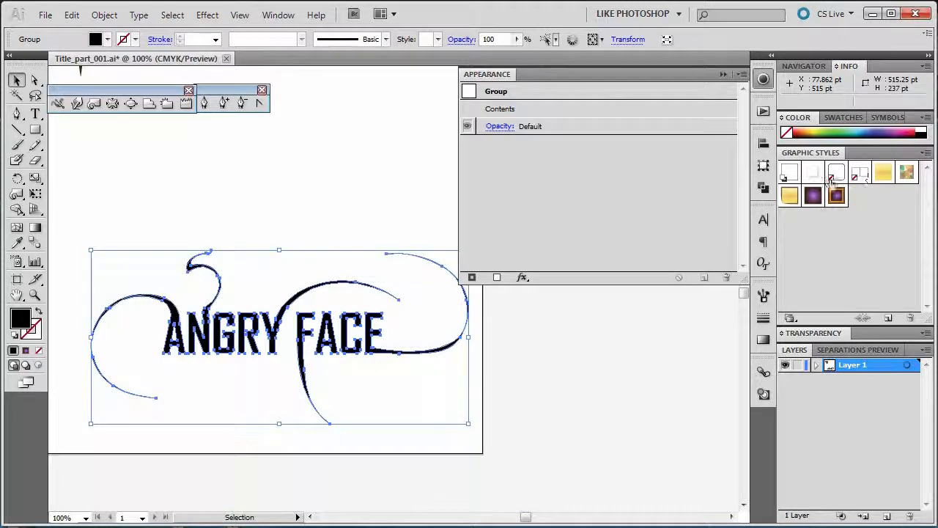
click(883, 171)
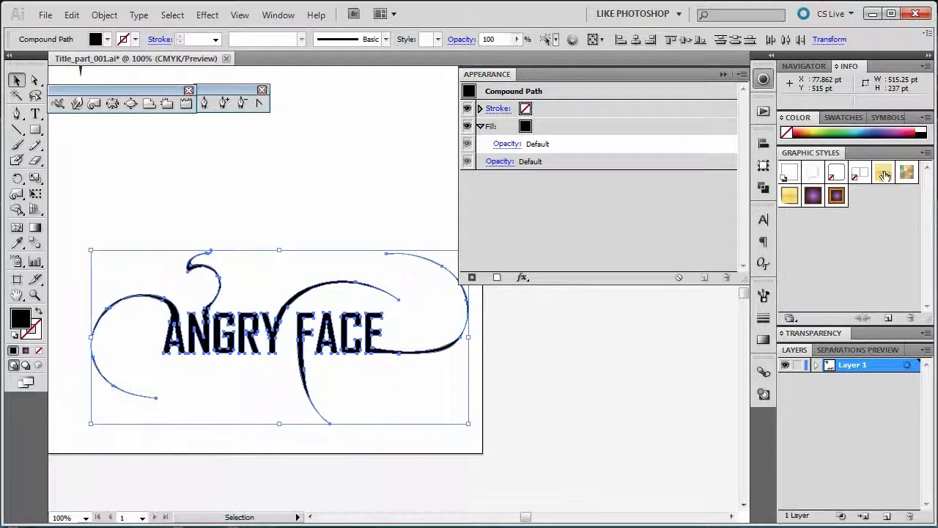
- Apply the layered gold graphic style to the ANGRY FACE compound path
click(882, 171)
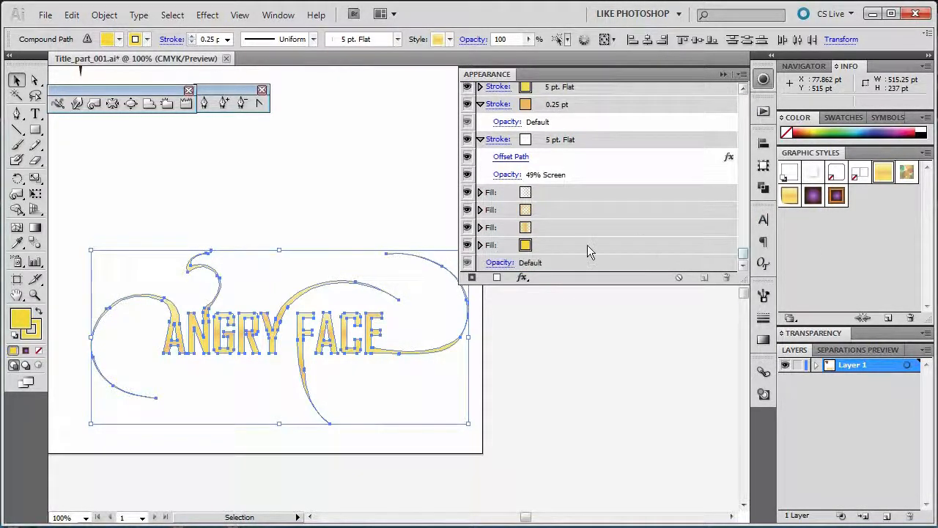
- Make the bottom Appearance stroke a dark brown 6 pt outline around ANGRY FACE
click(491, 244)
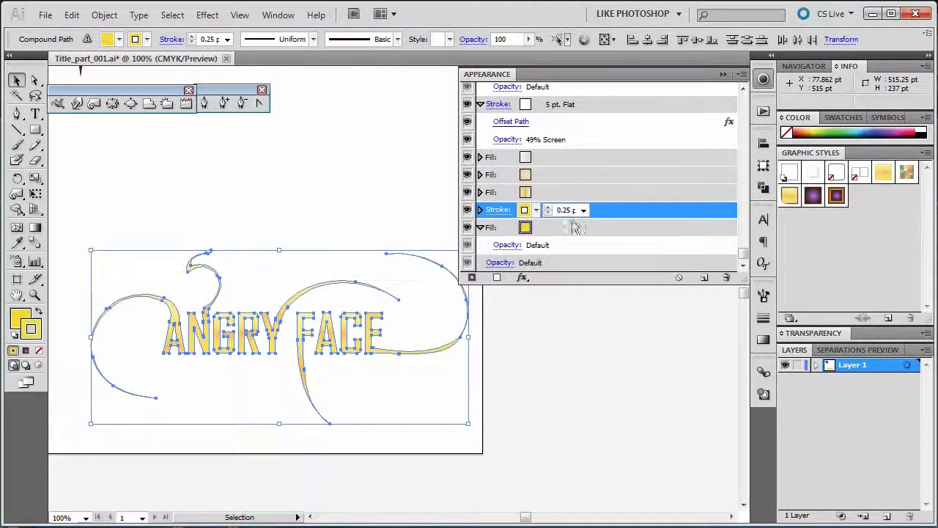
click(537, 211)
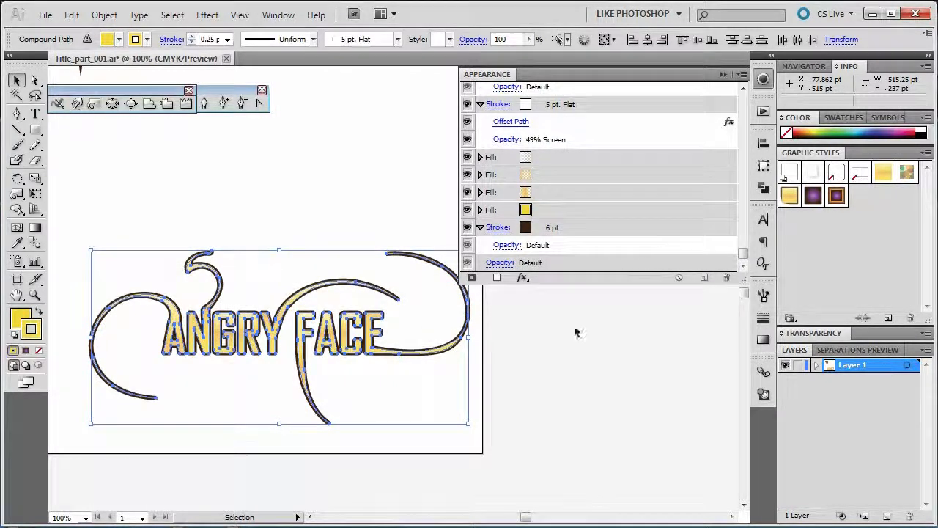
click(118, 346)
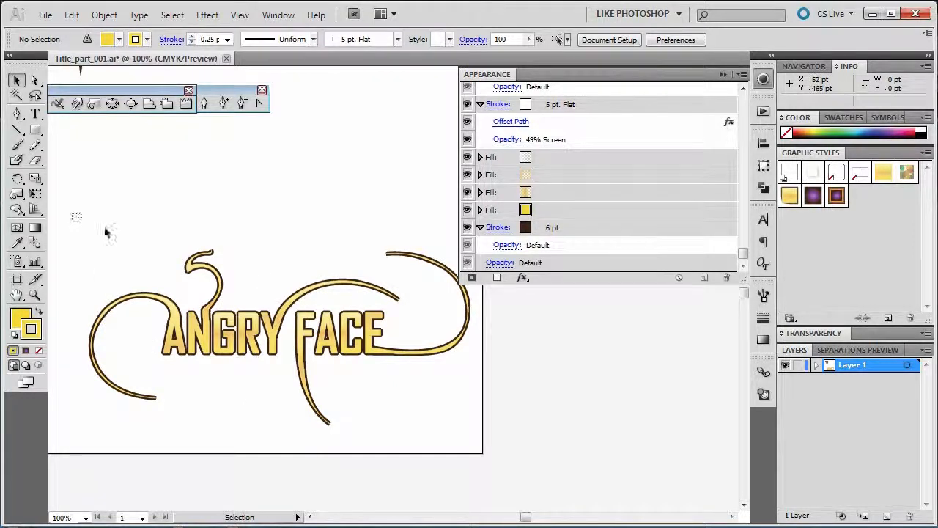
click(279, 330)
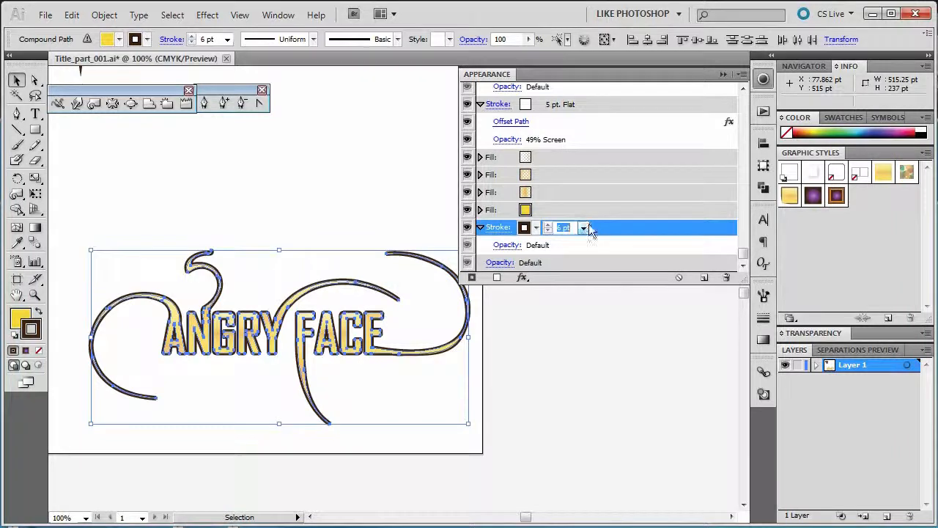
click(535, 227)
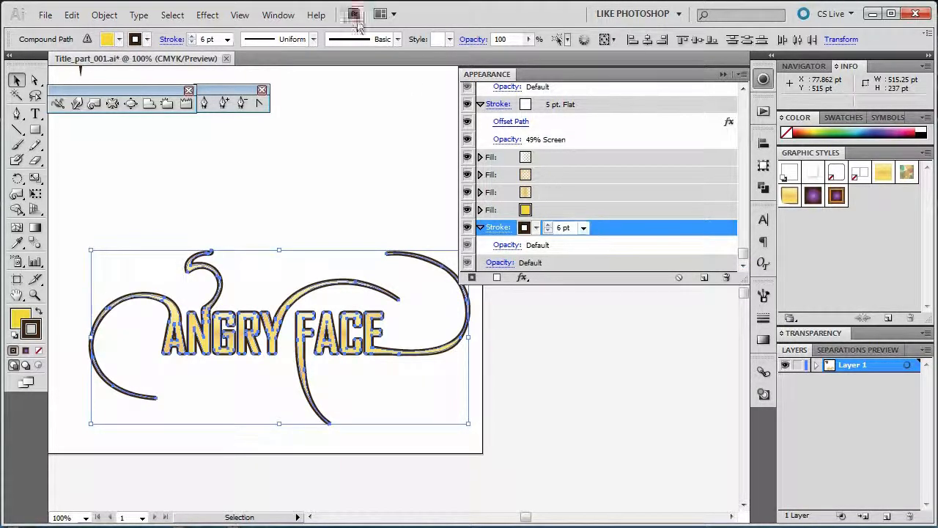
- Apply the rough calligraphic art brush to the dark outer stroke
click(395, 38)
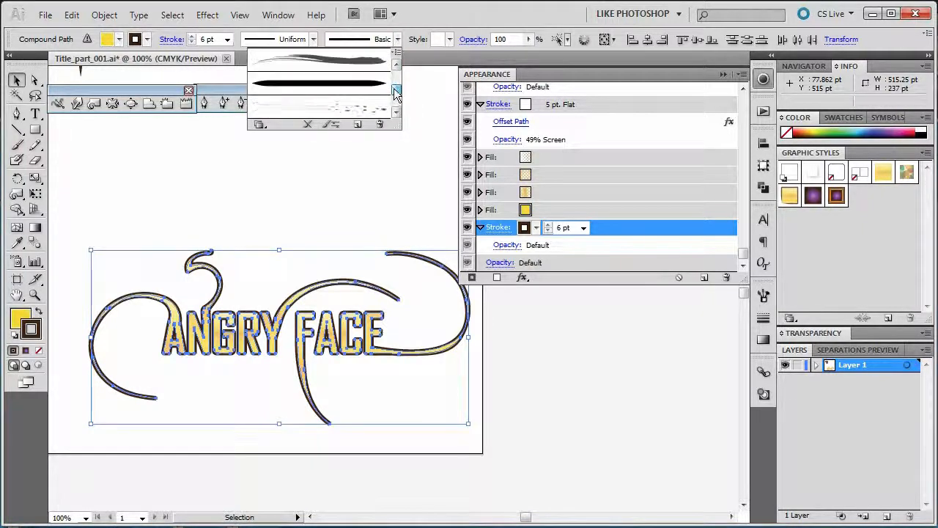
click(320, 82)
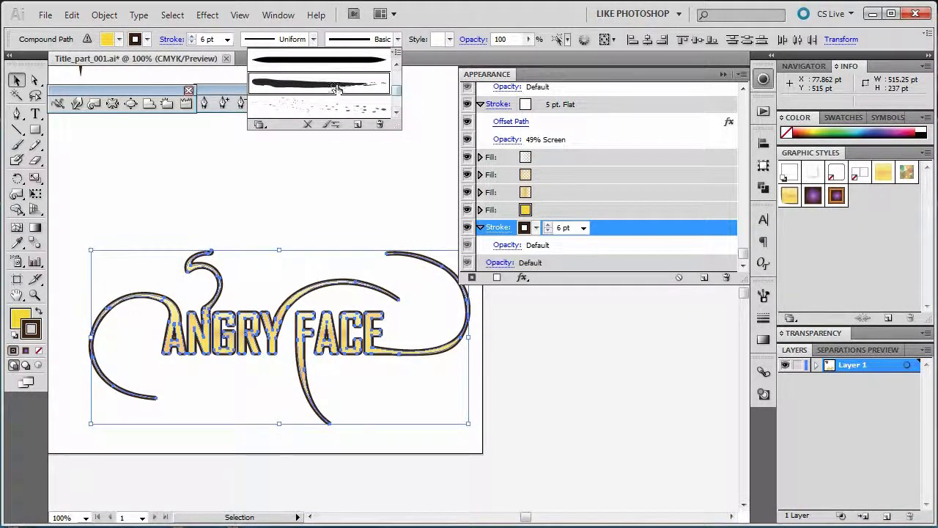
click(320, 82)
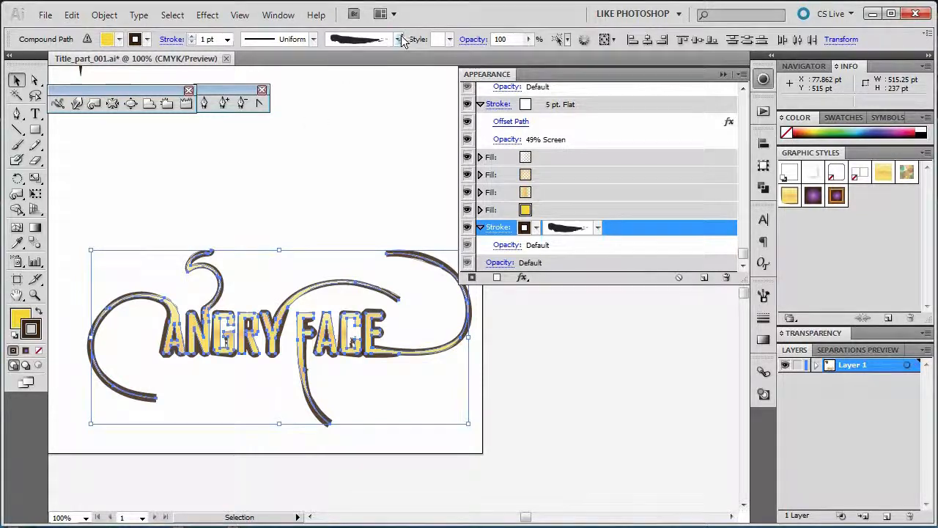
- Adjust the chosen brush via Brush Options and confirm the settings
click(396, 38)
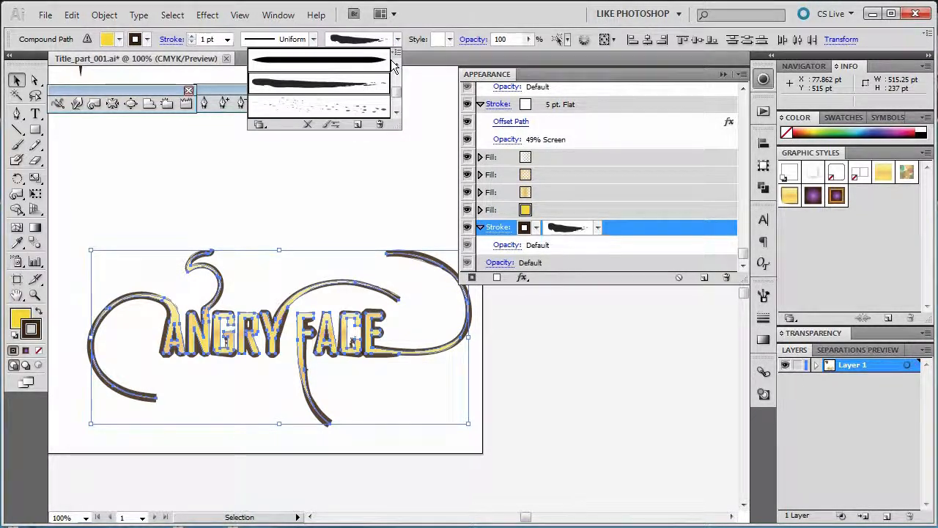
click(396, 53)
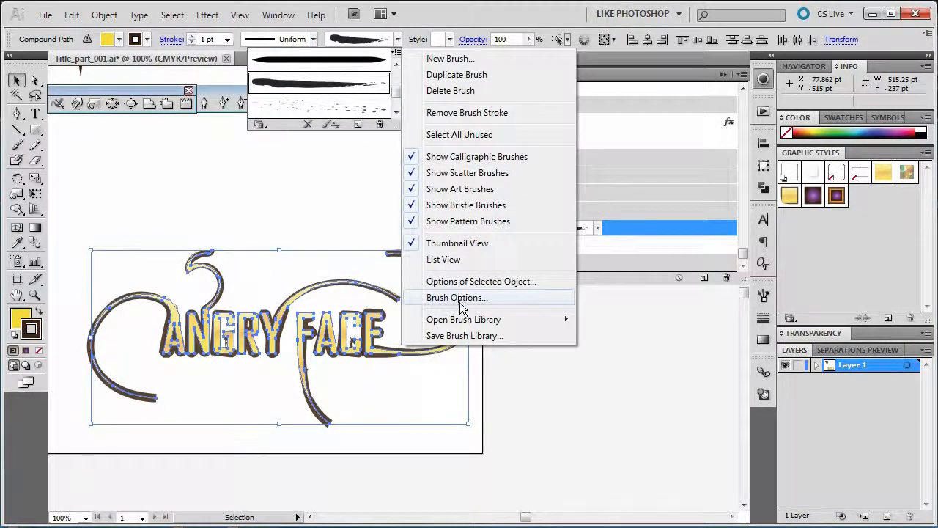
click(458, 296)
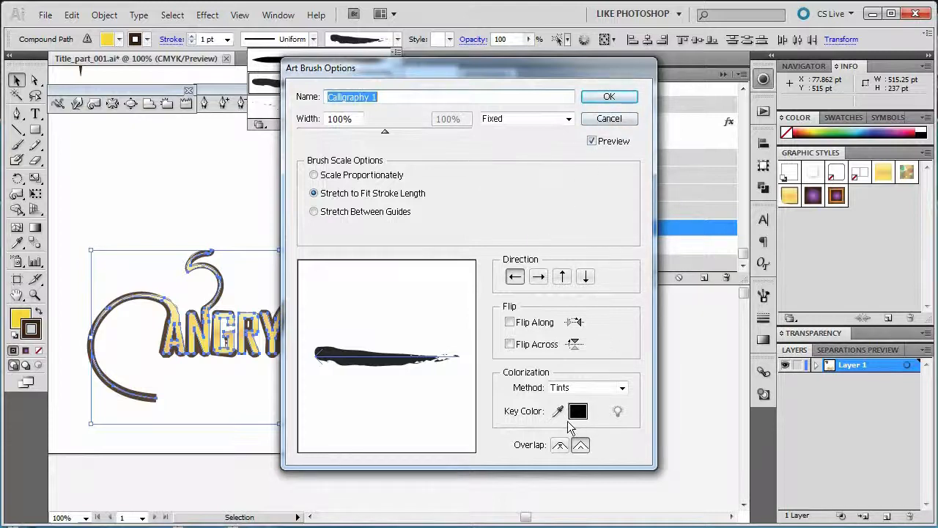
click(608, 97)
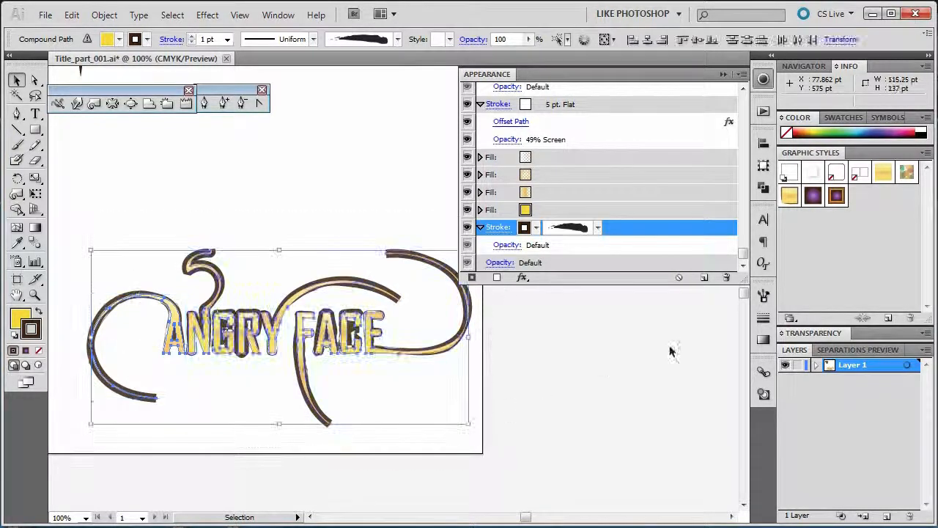
- Add a stroke in the Appearance panel and give it the splatter brush
click(789, 196)
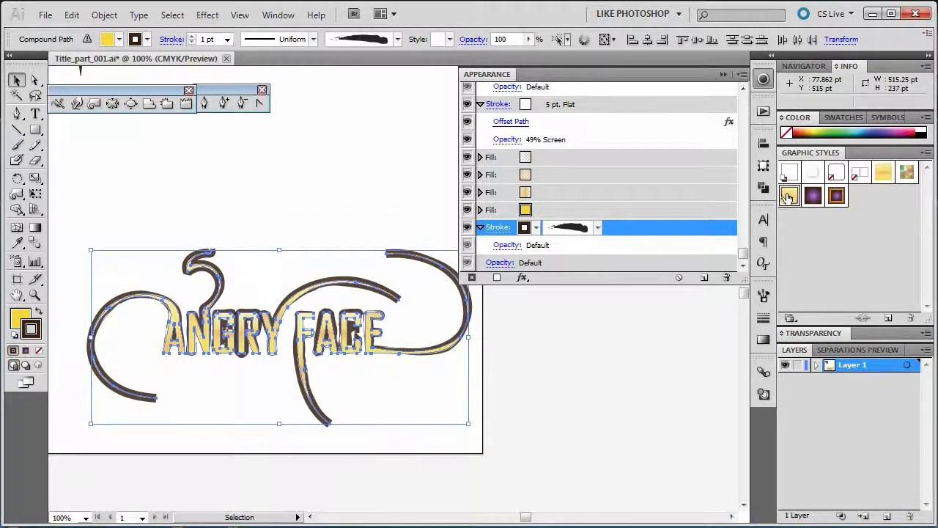
click(225, 384)
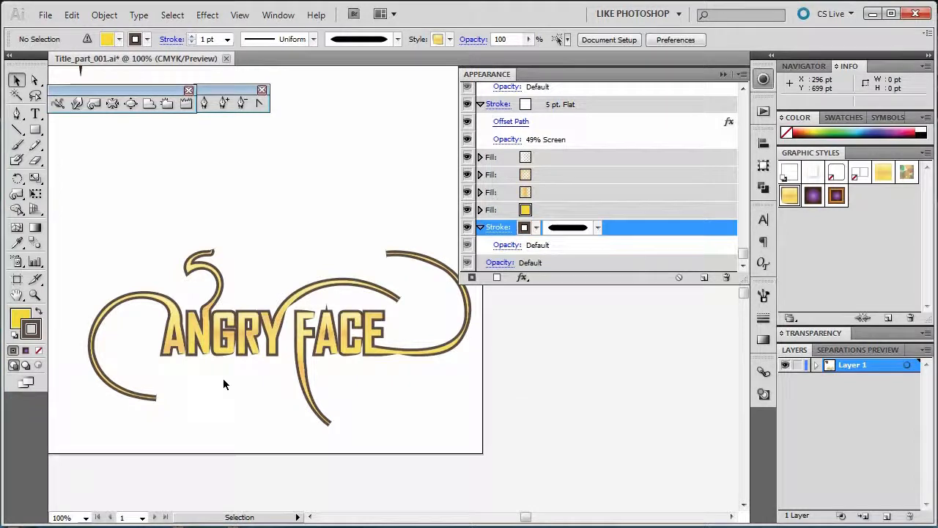
mouse_move(616, 220)
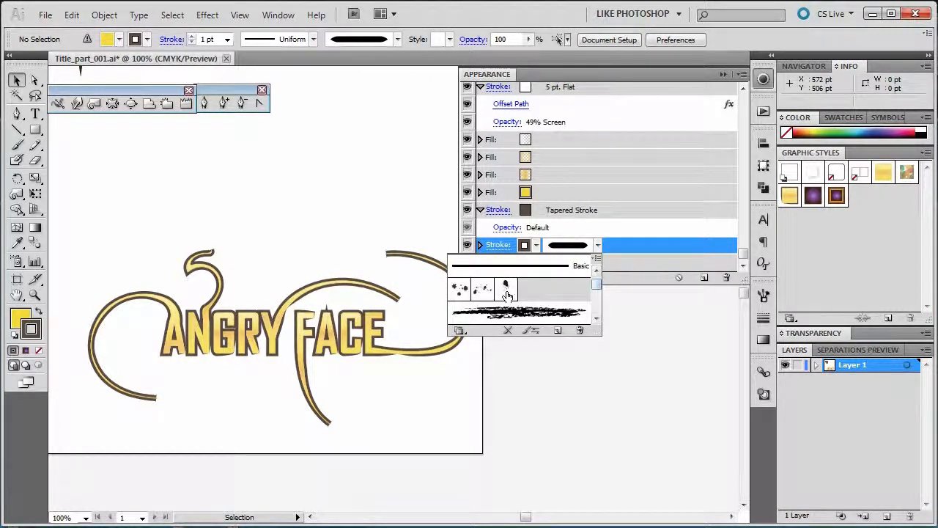
click(506, 287)
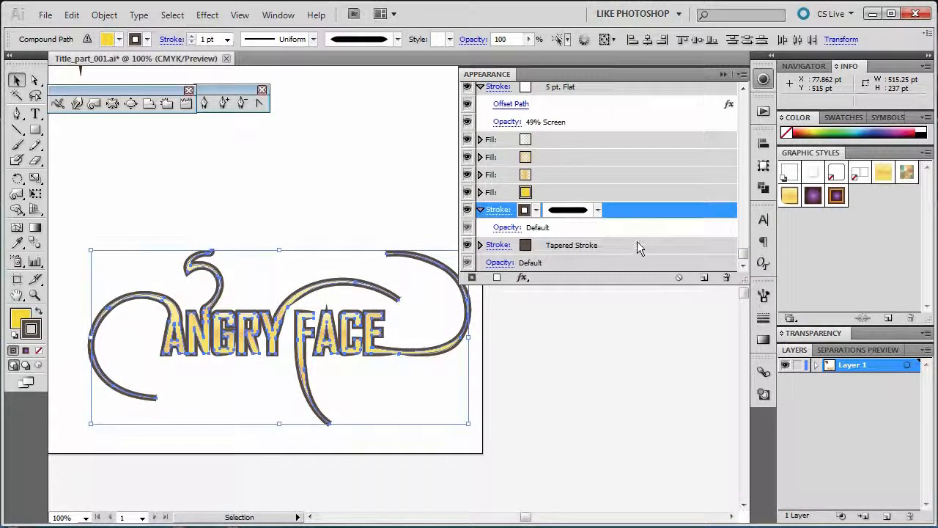
click(598, 245)
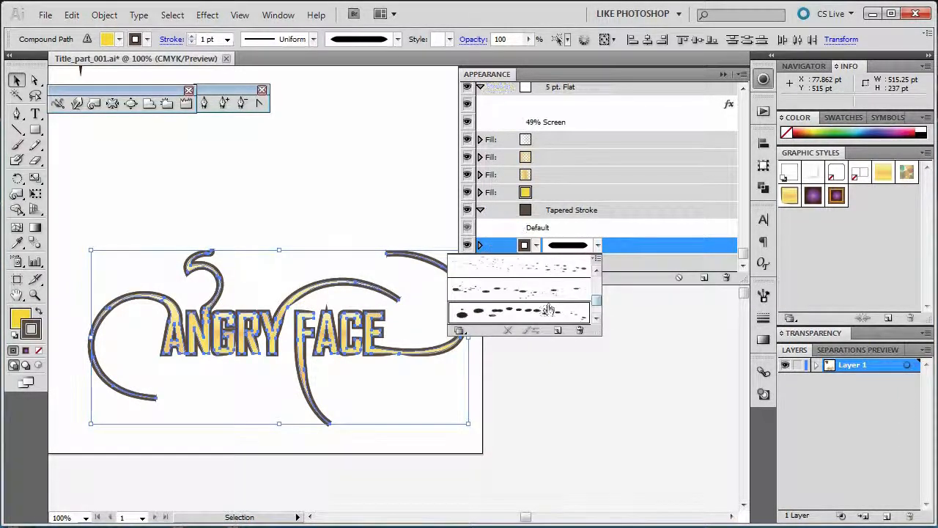
click(521, 310)
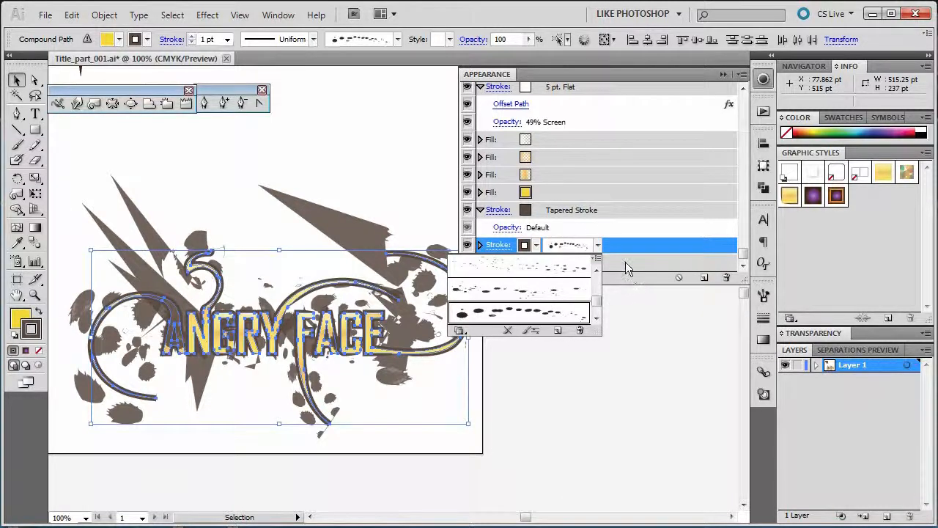
- Thin the splatter stroke to 0.25 pt and lighten its marks around the text
click(227, 38)
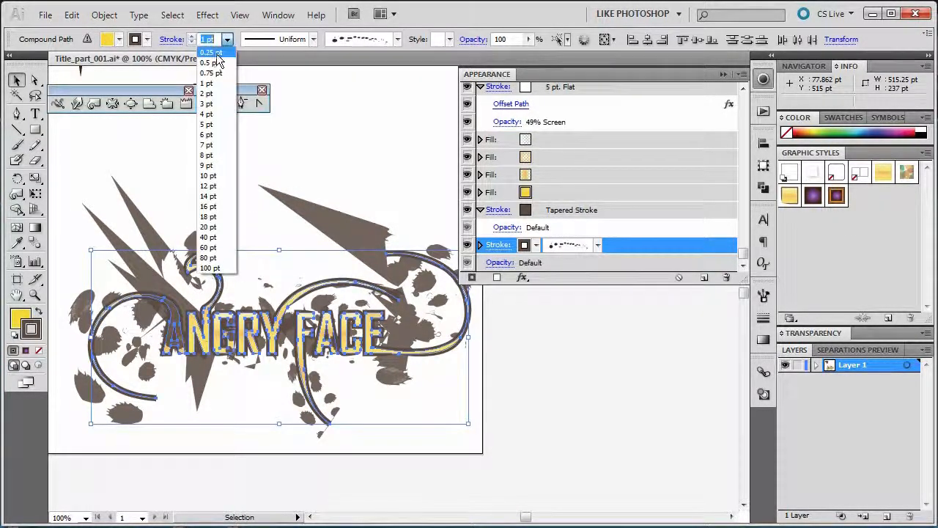
click(208, 53)
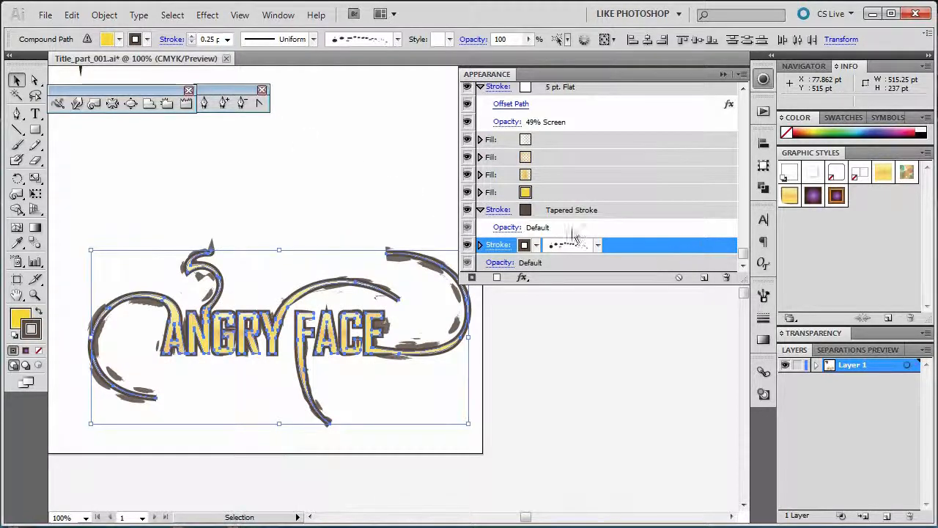
click(525, 243)
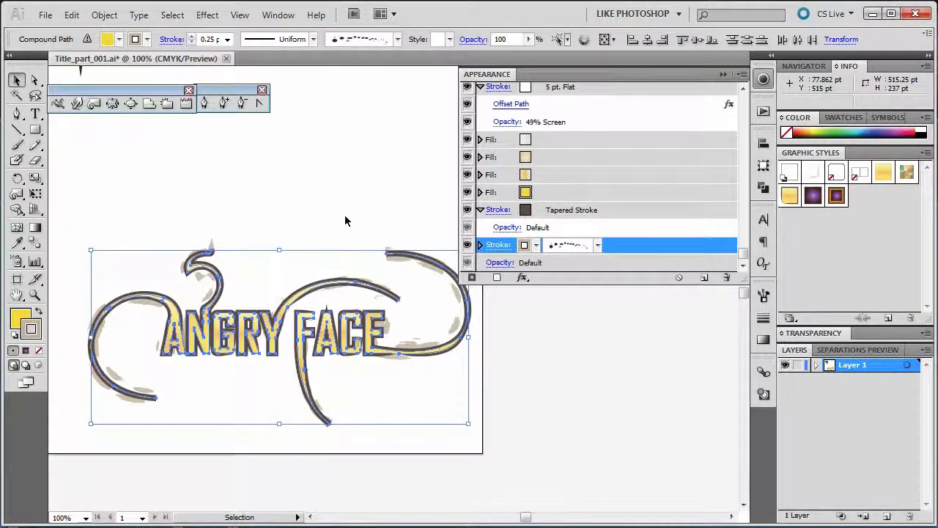
click(346, 220)
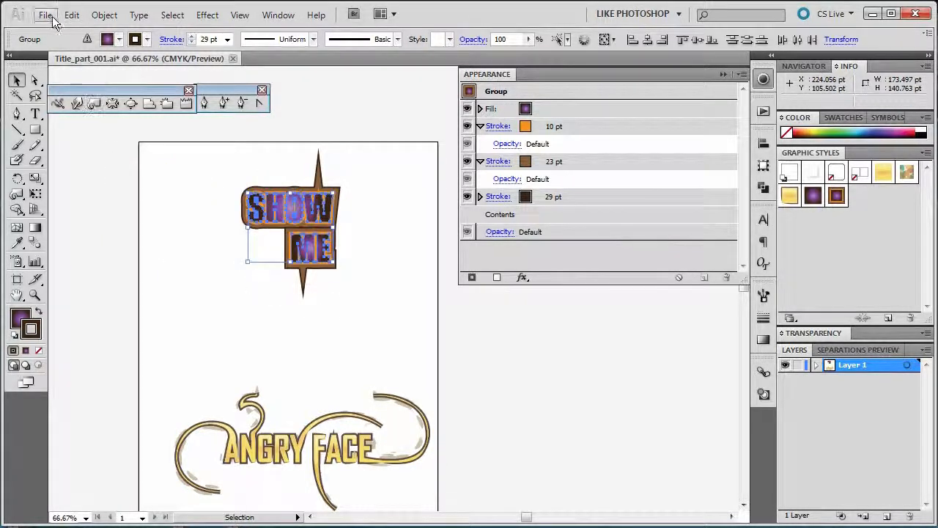
- Open Cartoonize_Head_007.ai from File > Open Recent Files
click(44, 15)
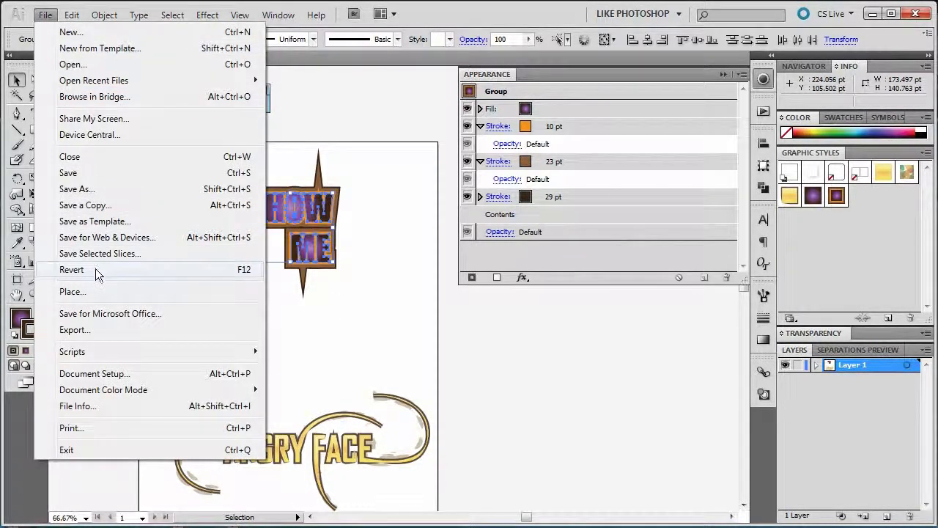
mouse_move(94, 79)
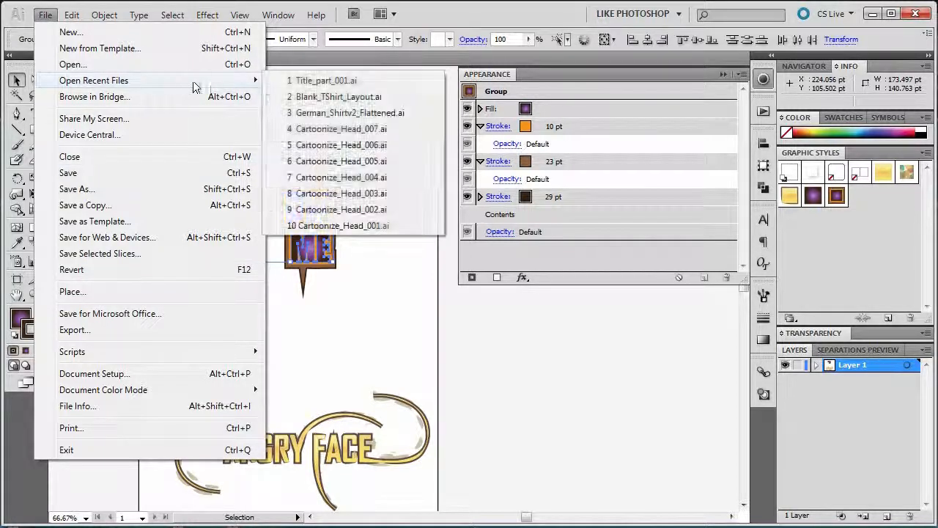
mouse_move(352, 129)
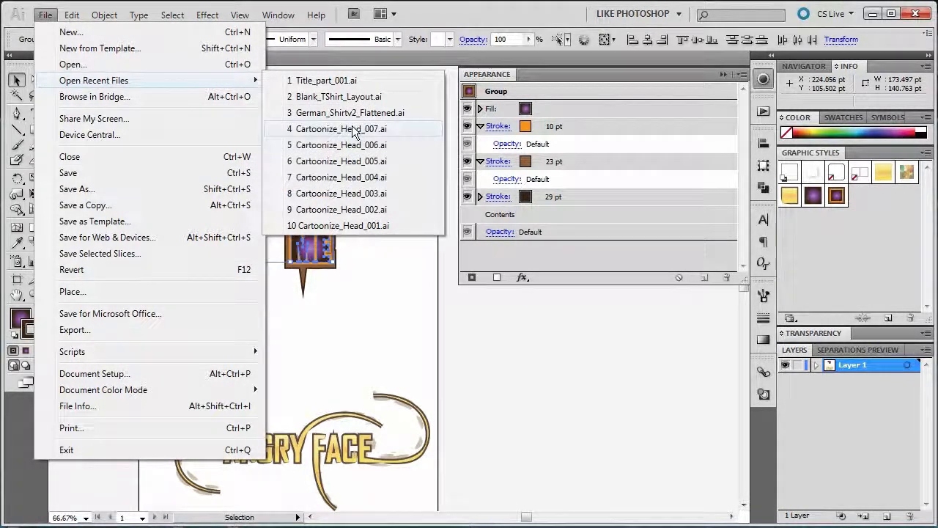
click(326, 79)
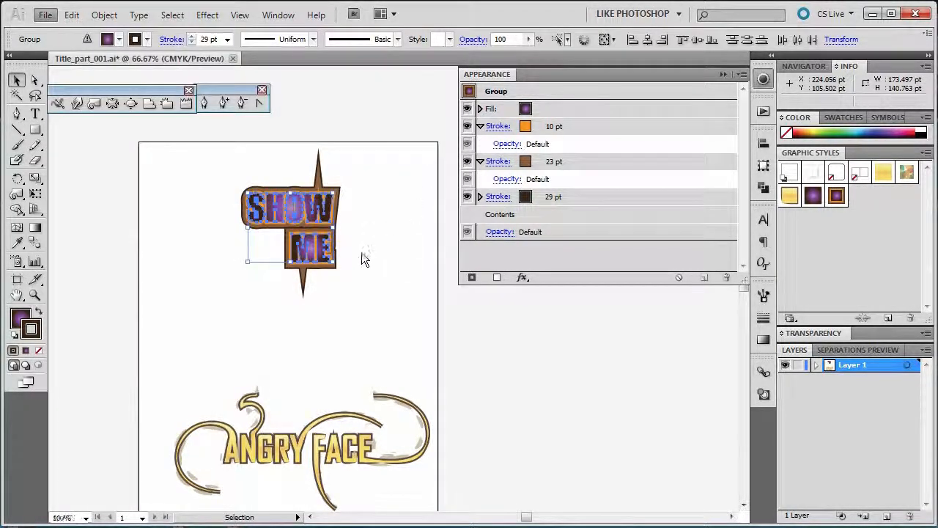
click(340, 59)
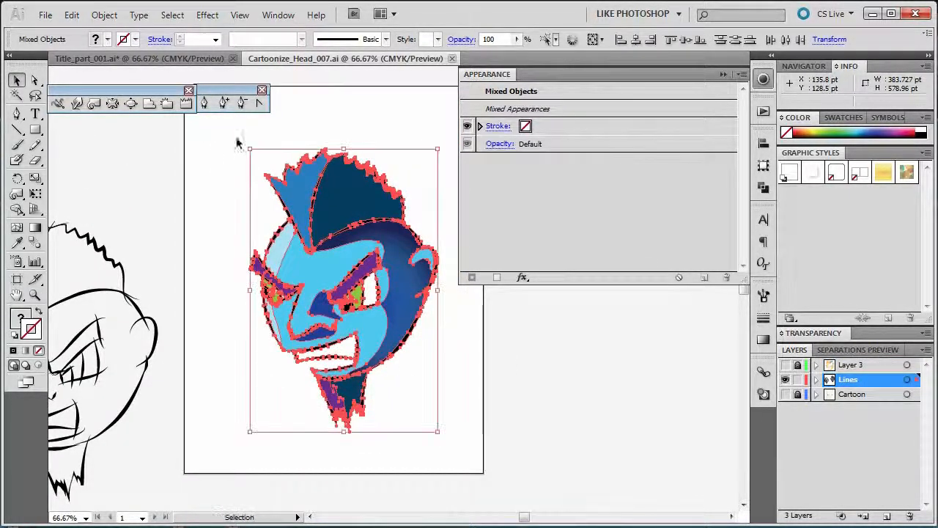
- Return to the Title_part_001 tab to paste the copied cartoon head
click(139, 58)
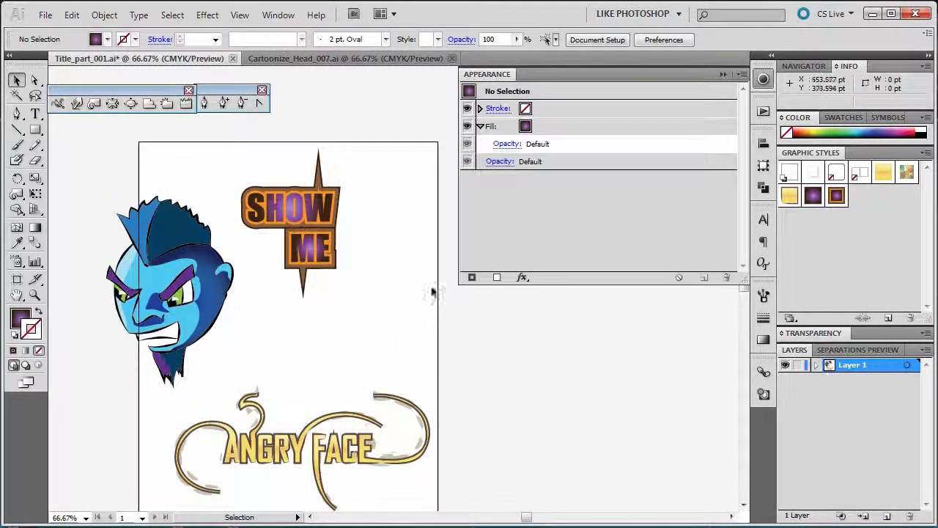
mouse_move(413, 353)
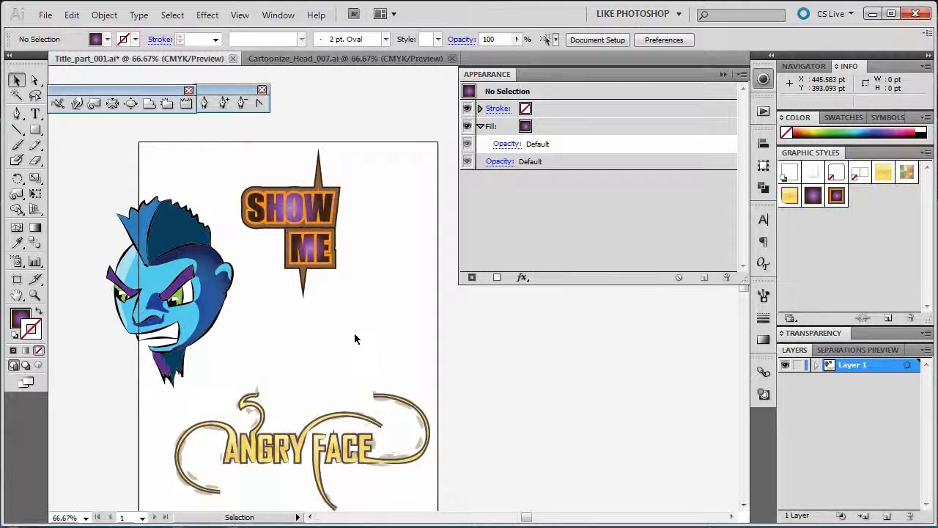
mouse_move(359, 329)
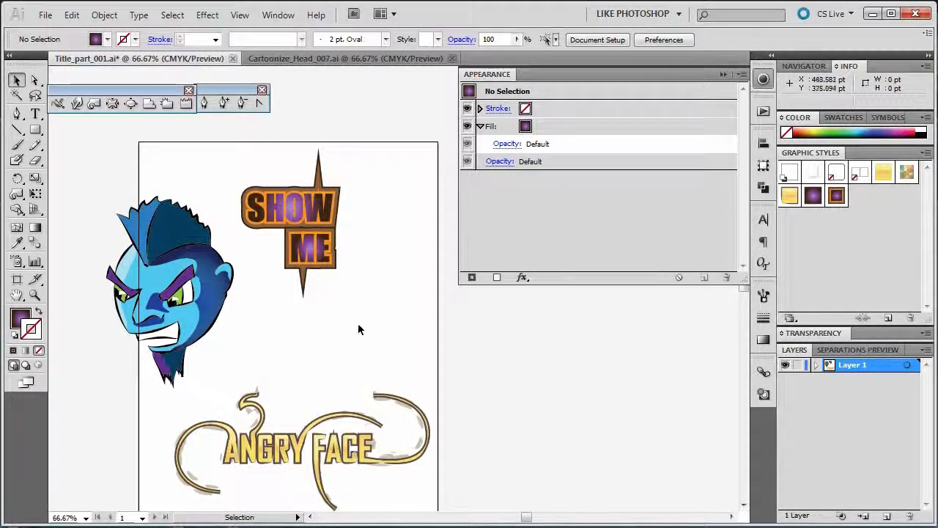